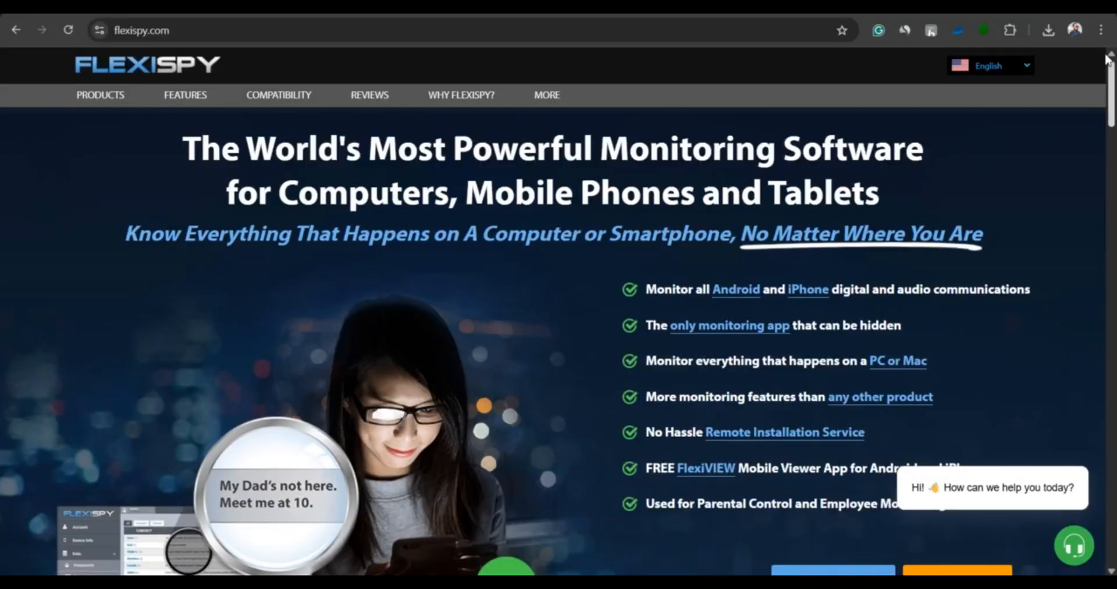
Step: Scroll down the flexispy.com homepage before reaching the Compatibility page
scroll(down, 3)
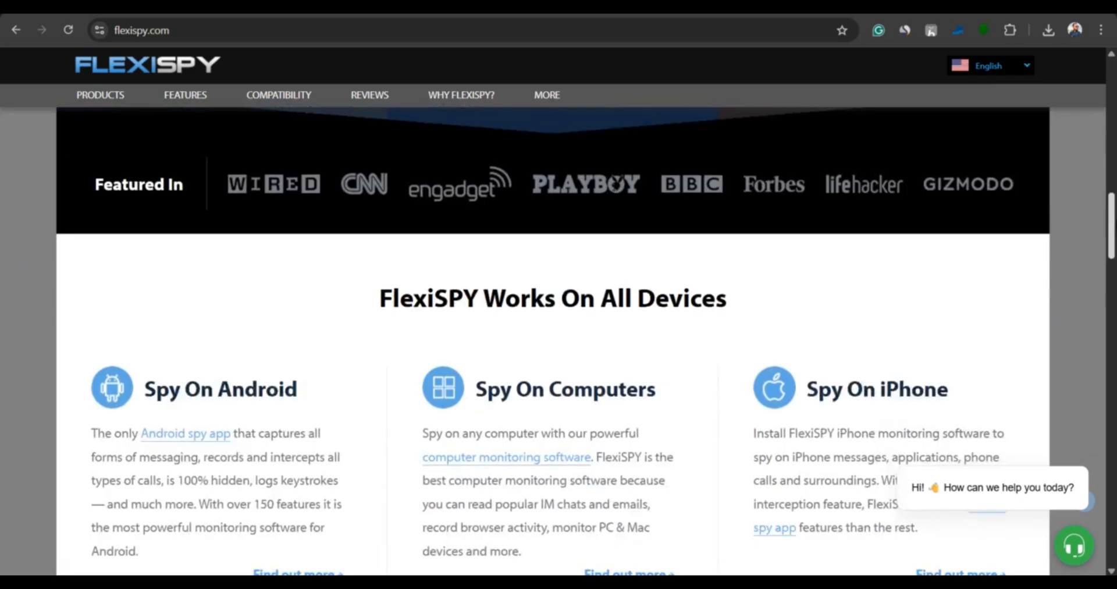
scroll(down, 3)
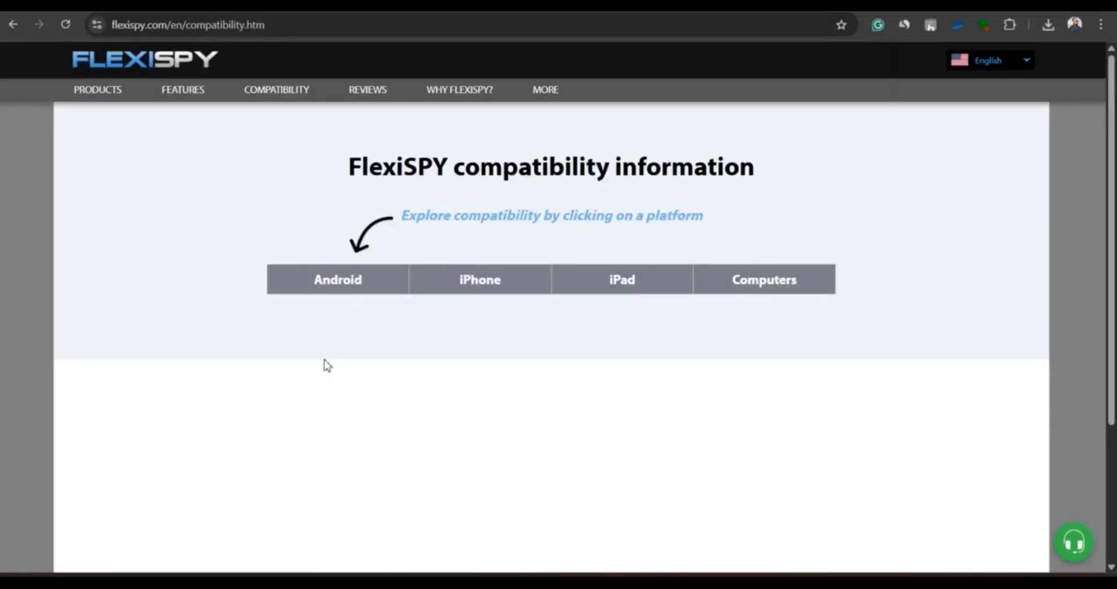
Step: Select a platform to bring up the pricing plan comparison
click(336, 279)
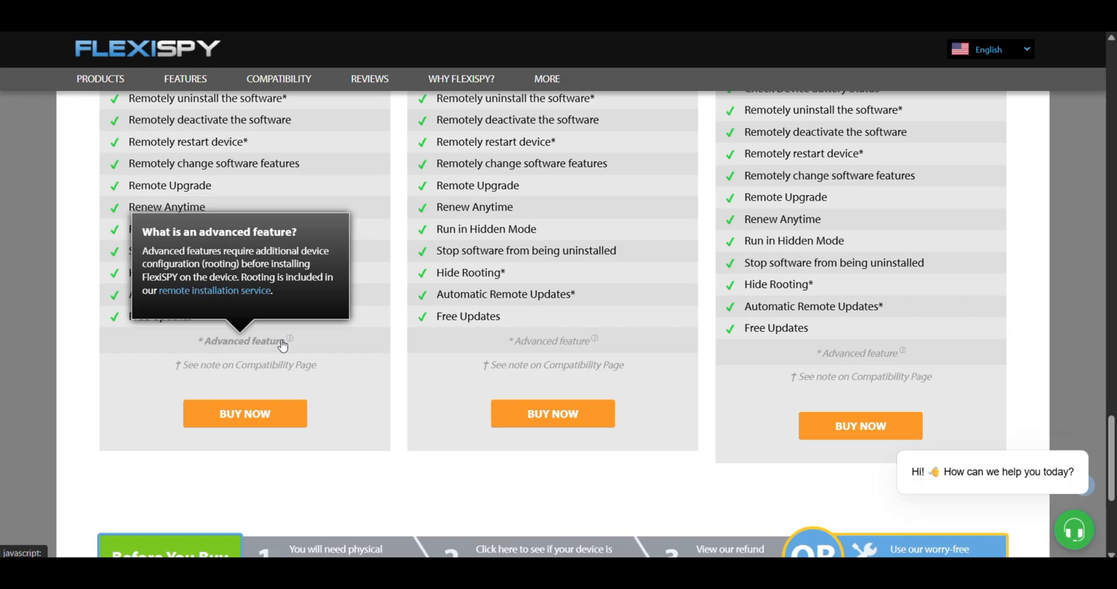
mouse_move(272, 334)
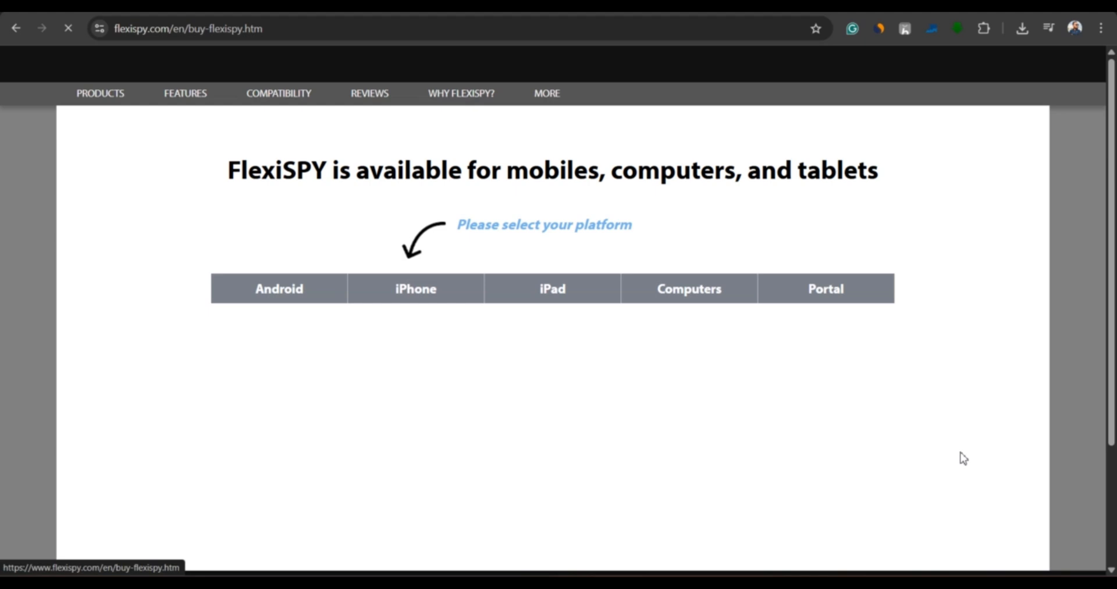
mouse_move(281, 308)
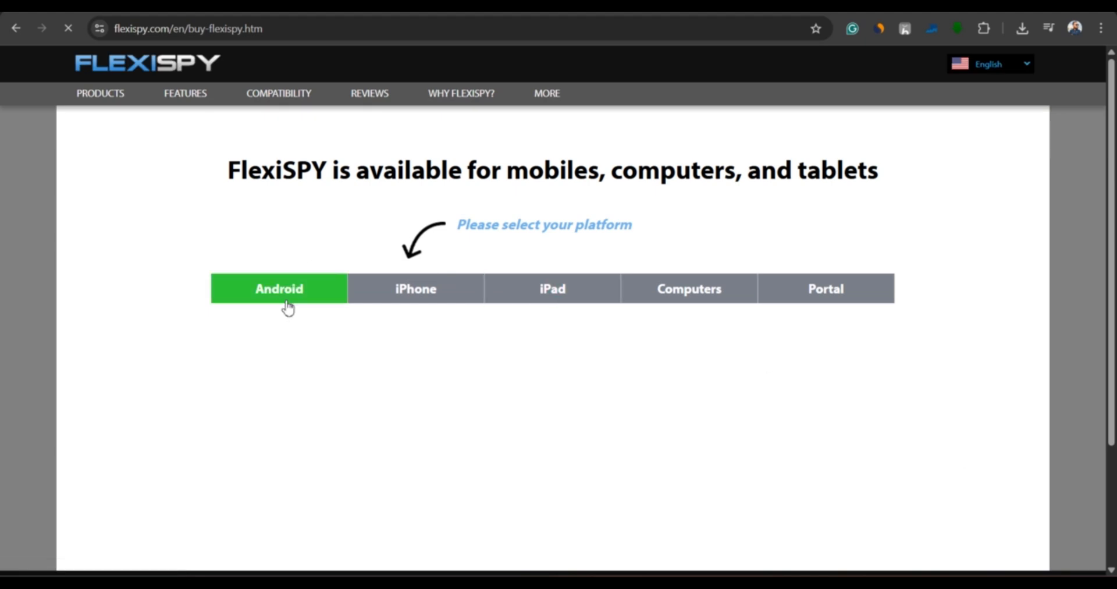
Step: Choose a platform tile from the purchase options leading to the demo portal dashboard
click(280, 289)
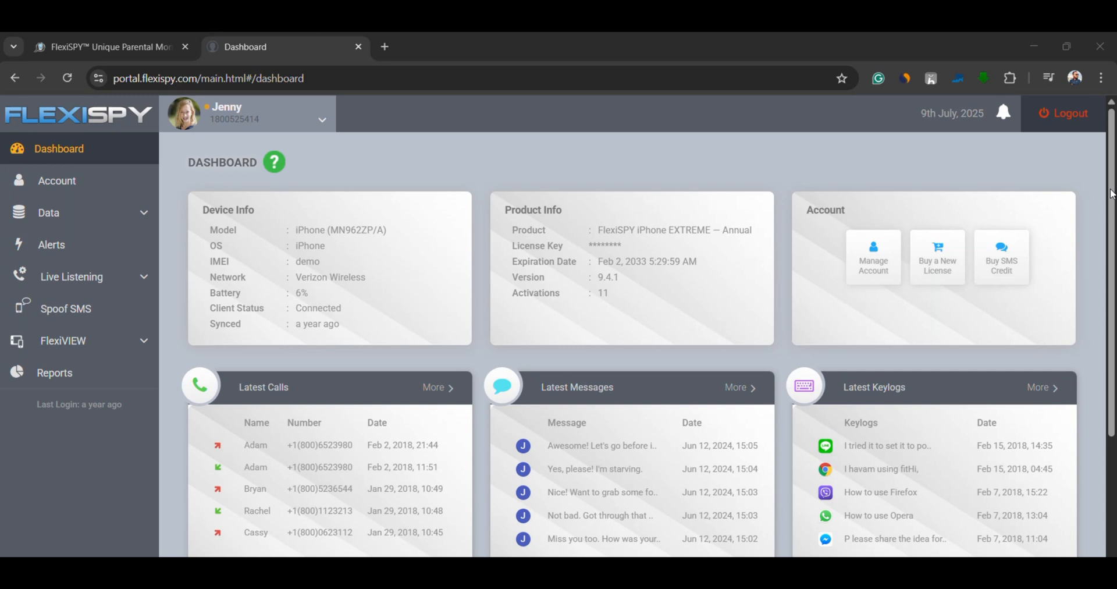
Step: Scroll through the dashboard and expand the Data menu to list captured data categories
scroll(down, 3)
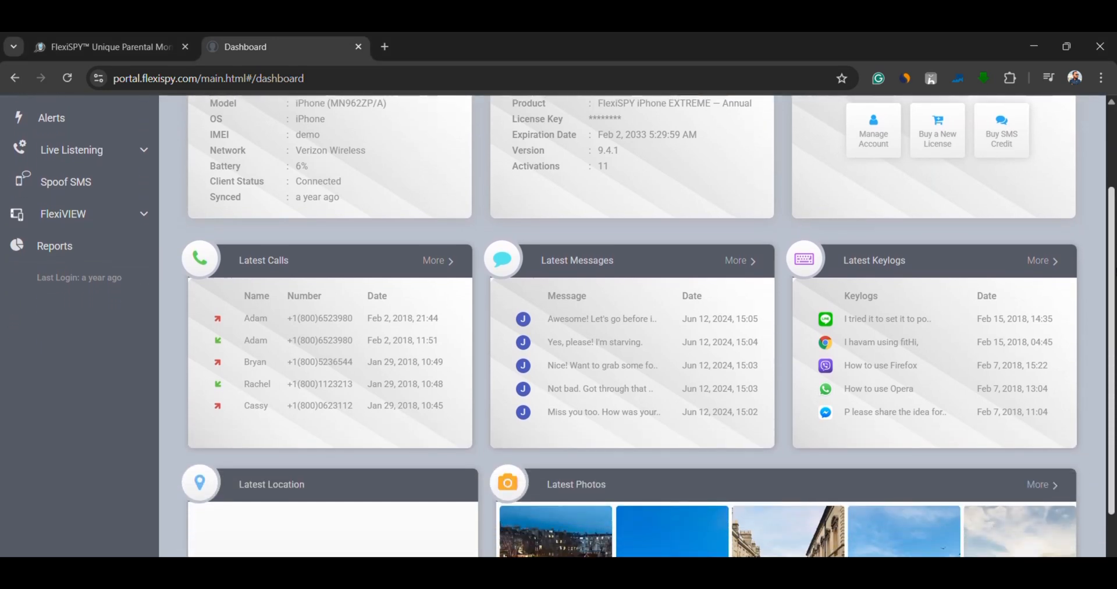
scroll(down, 3)
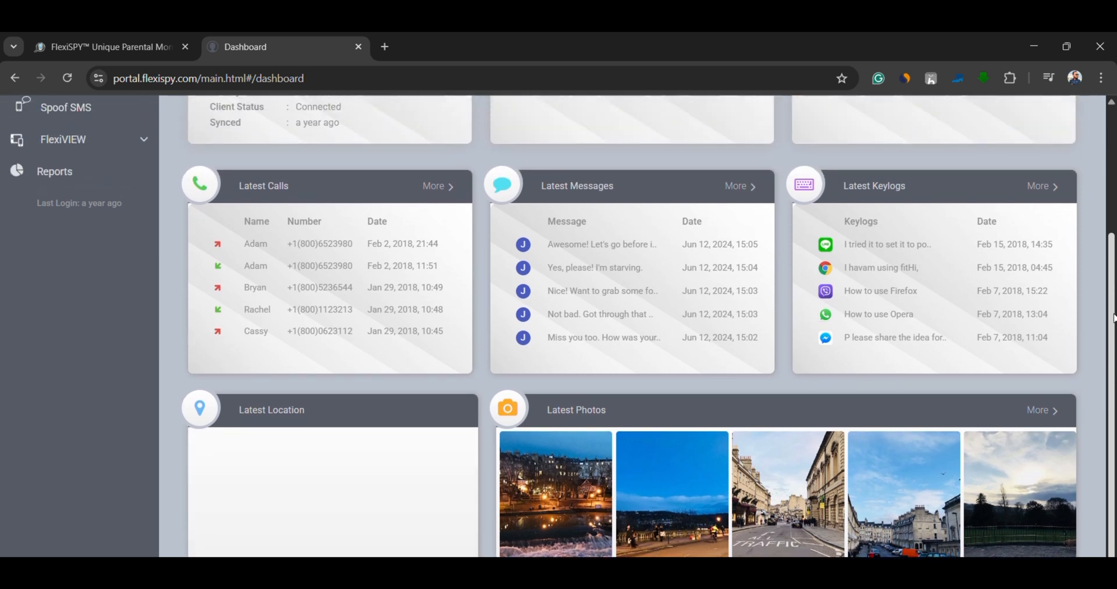
scroll(up, 3)
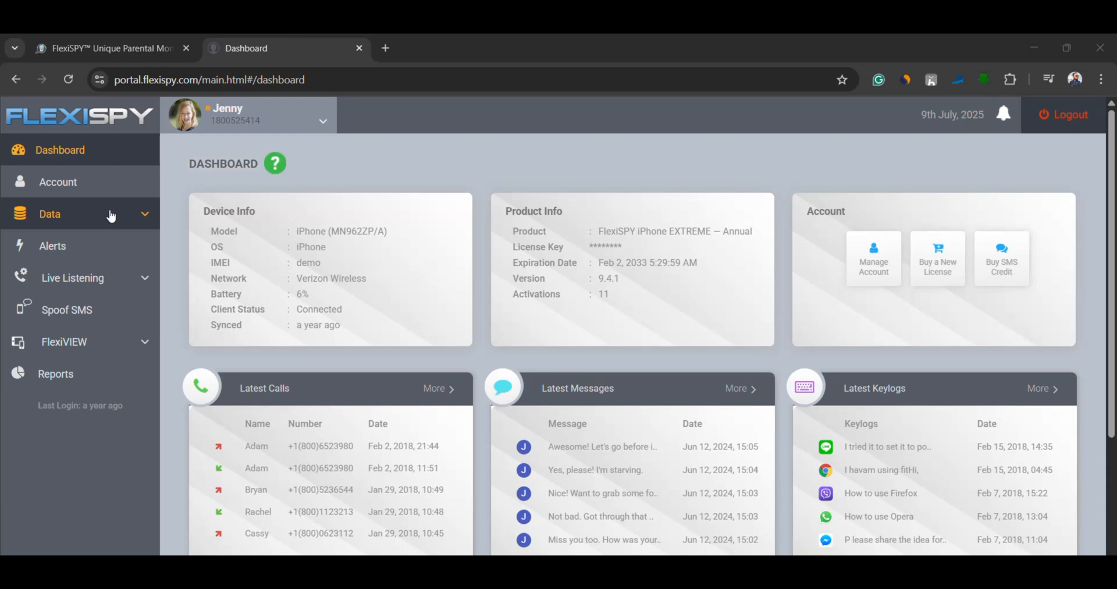
click(50, 214)
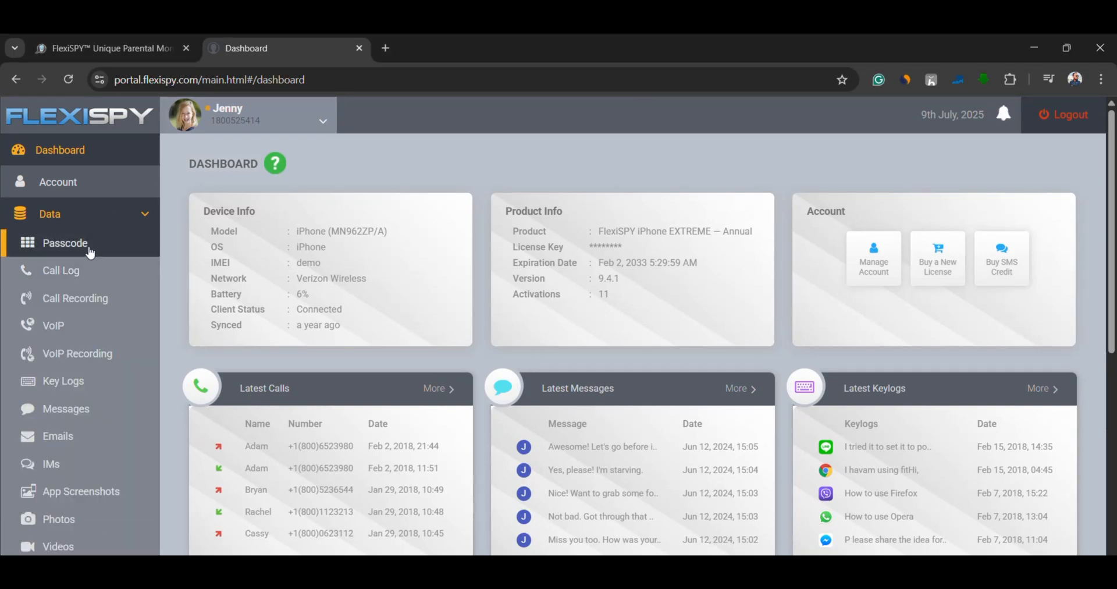
Step: View Passcode, Call Log, Call Recording and VoIP Recording, then the Key Log Activity grouped by app
click(65, 243)
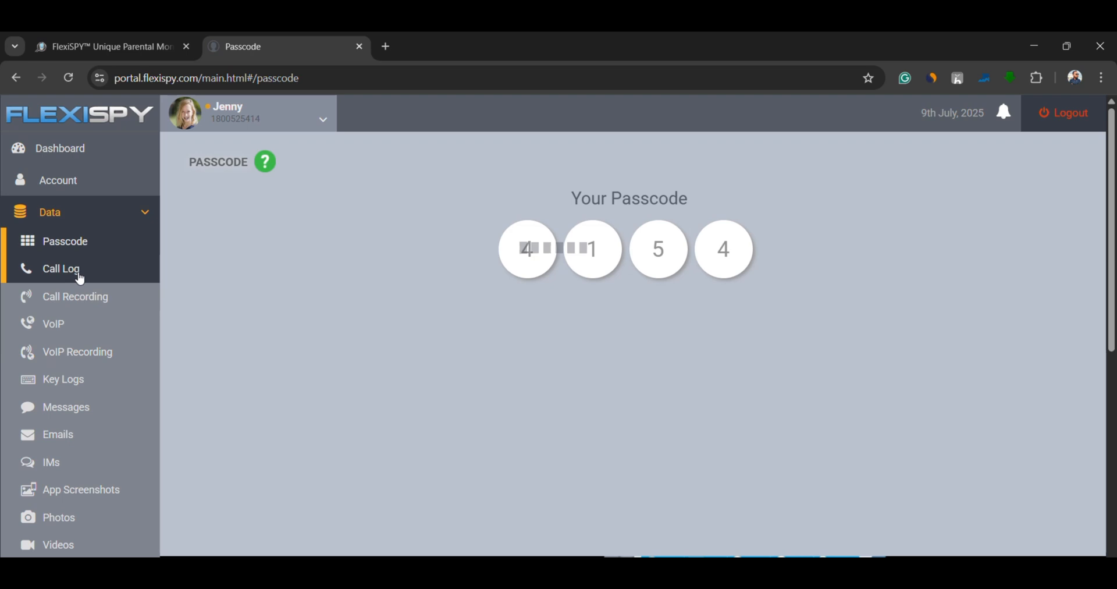
click(61, 269)
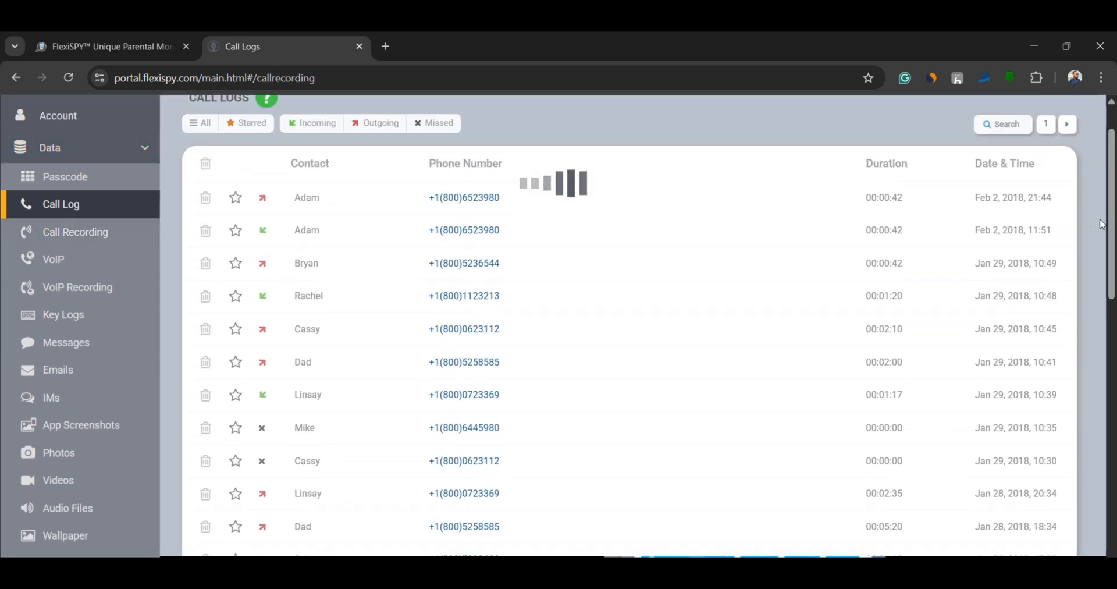
click(75, 233)
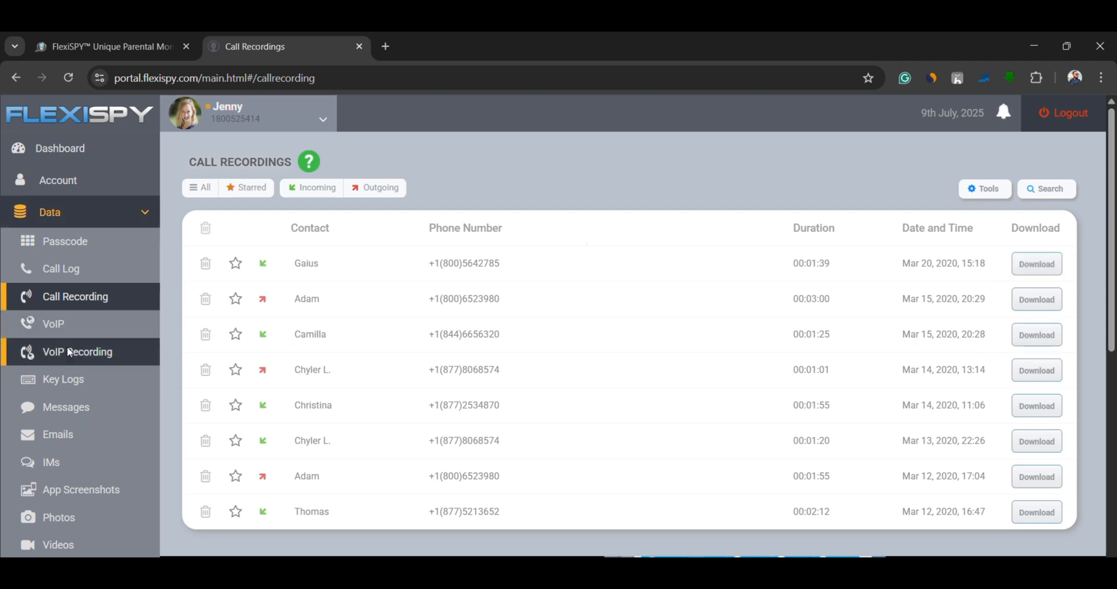
click(77, 351)
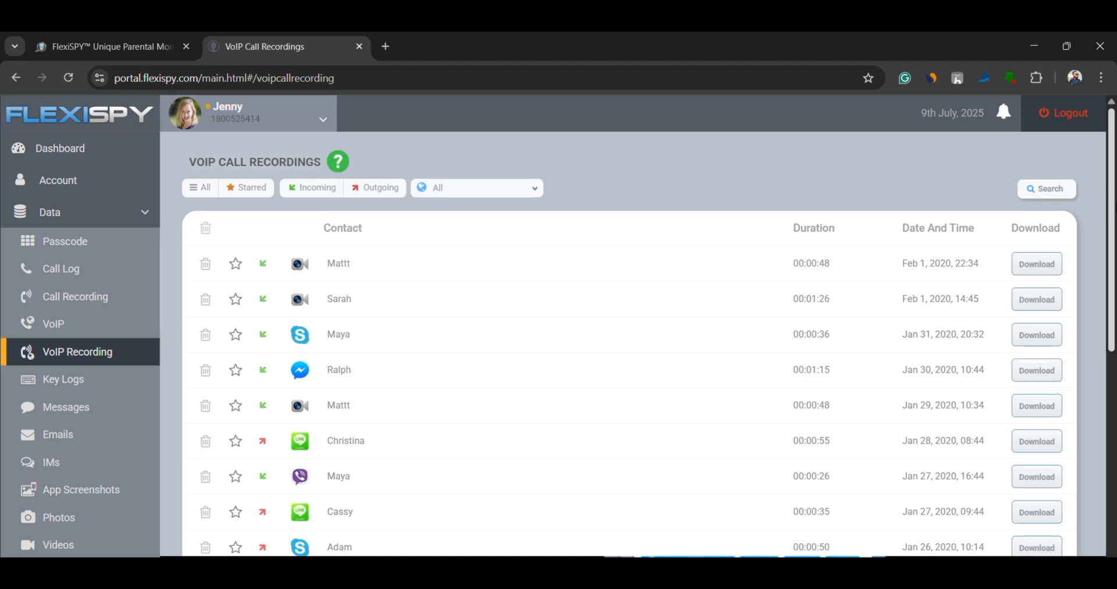
click(63, 379)
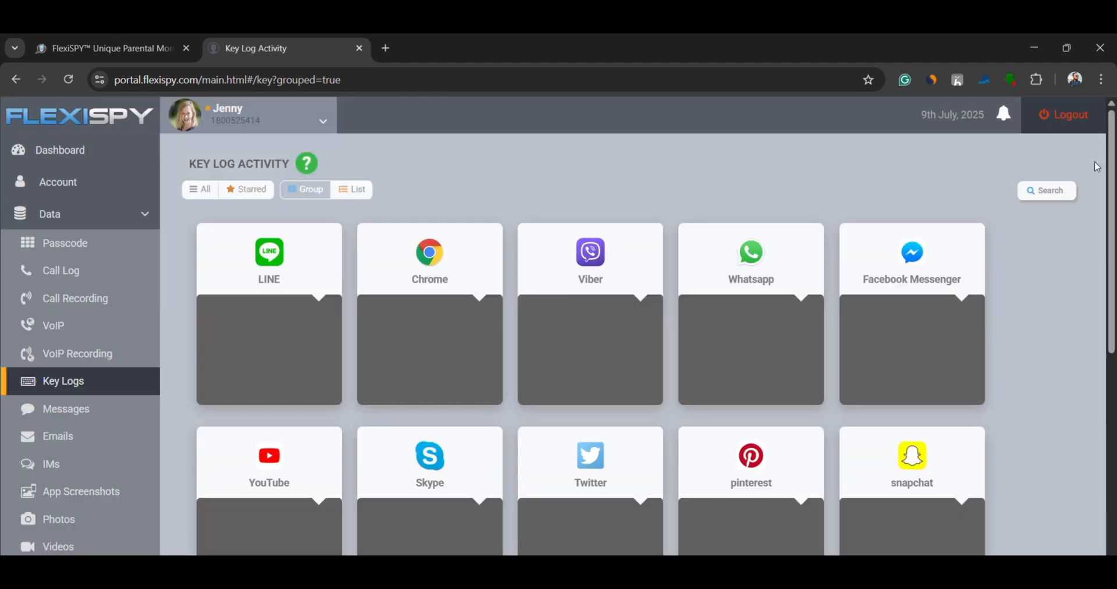
Step: Browse the text message conversations, then the captured Email Messages list
scroll(down, 3)
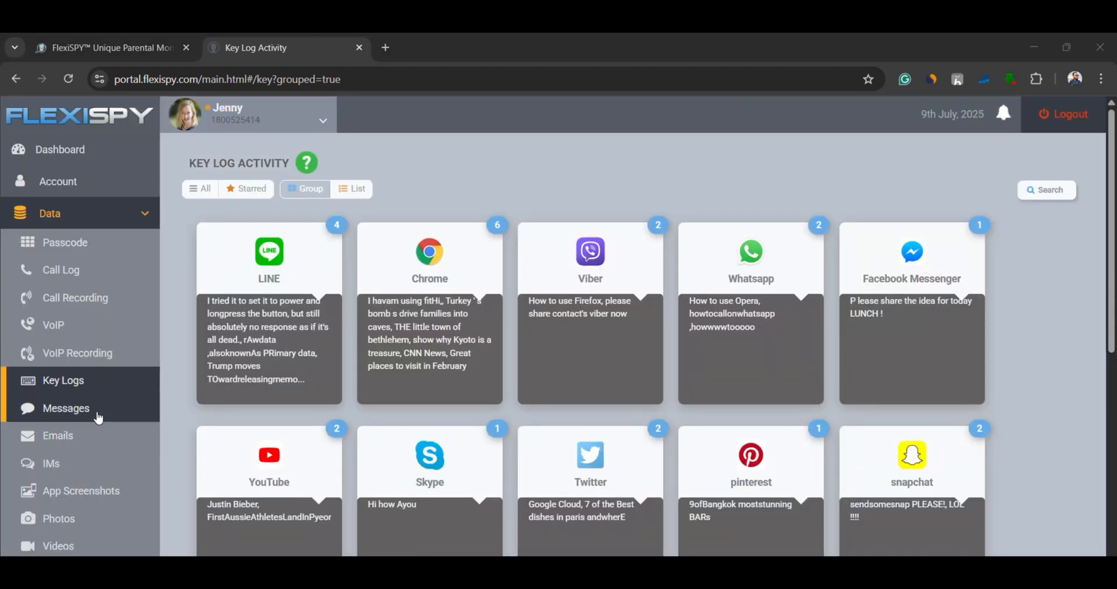
click(65, 409)
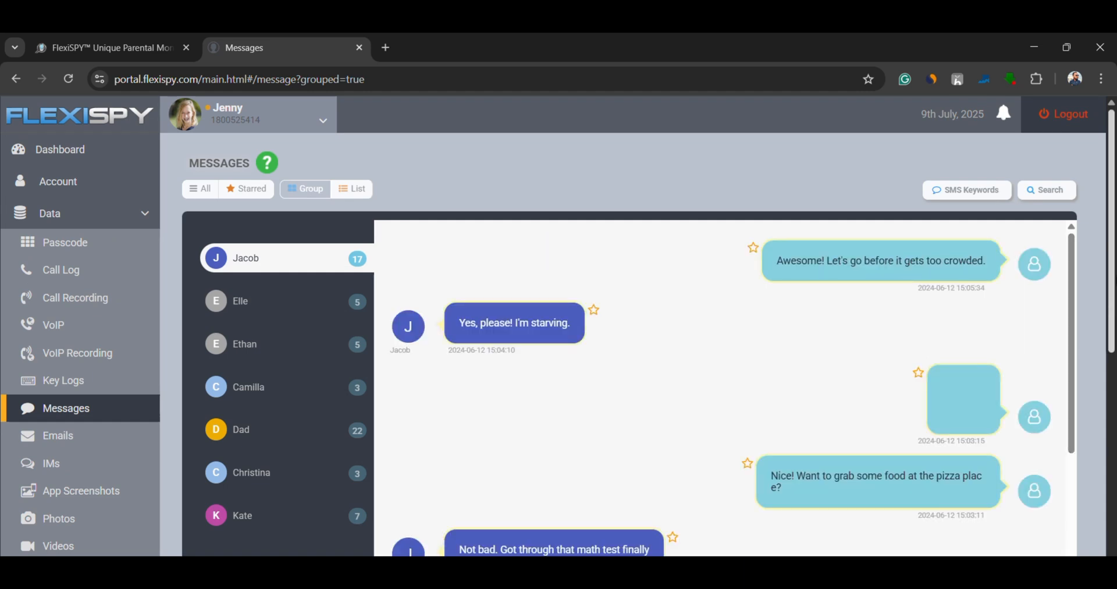
scroll(down, 3)
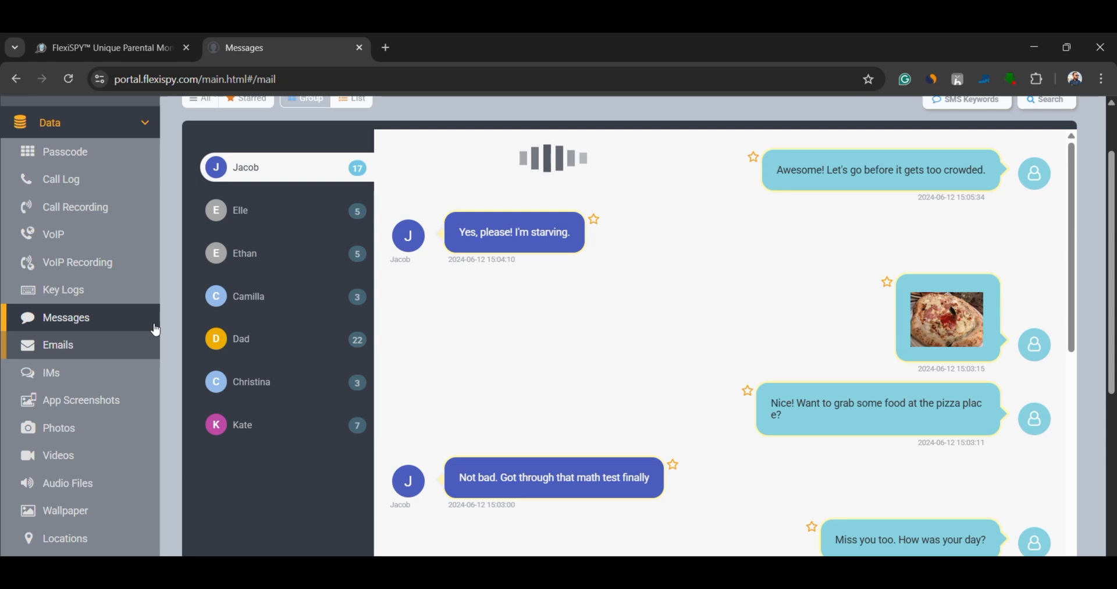
click(57, 344)
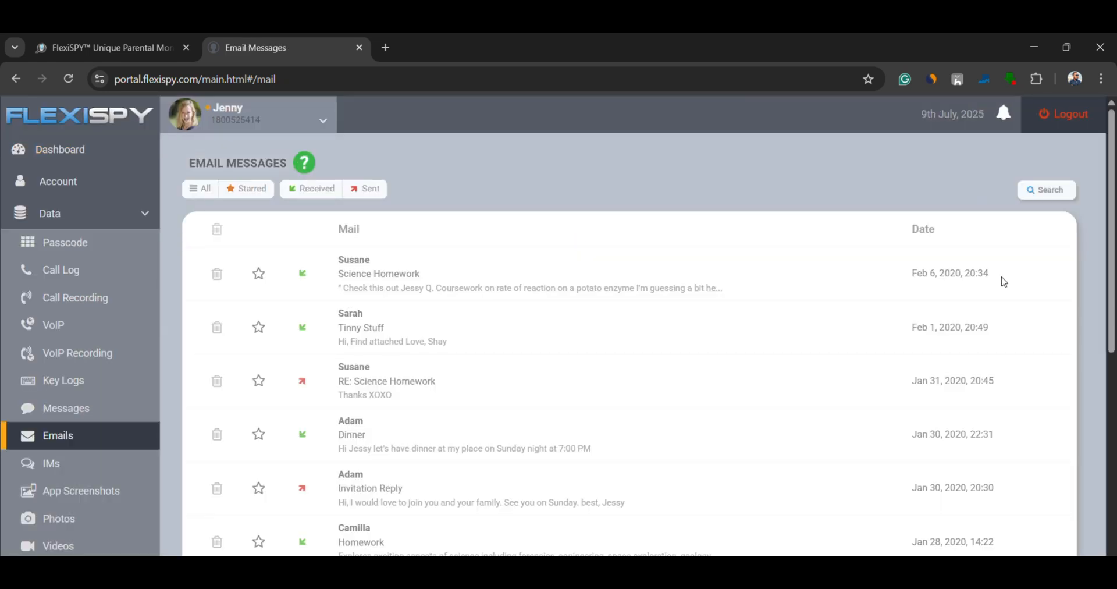
scroll(down, 3)
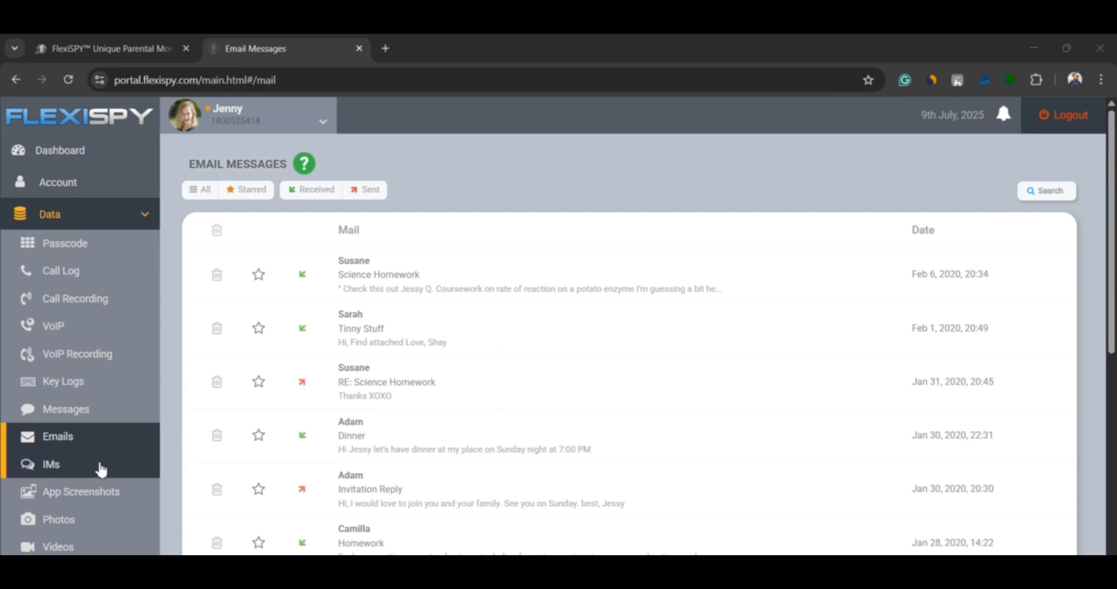
Step: Browse the instant message chats, opening the conversations with Amina and Adam
click(51, 464)
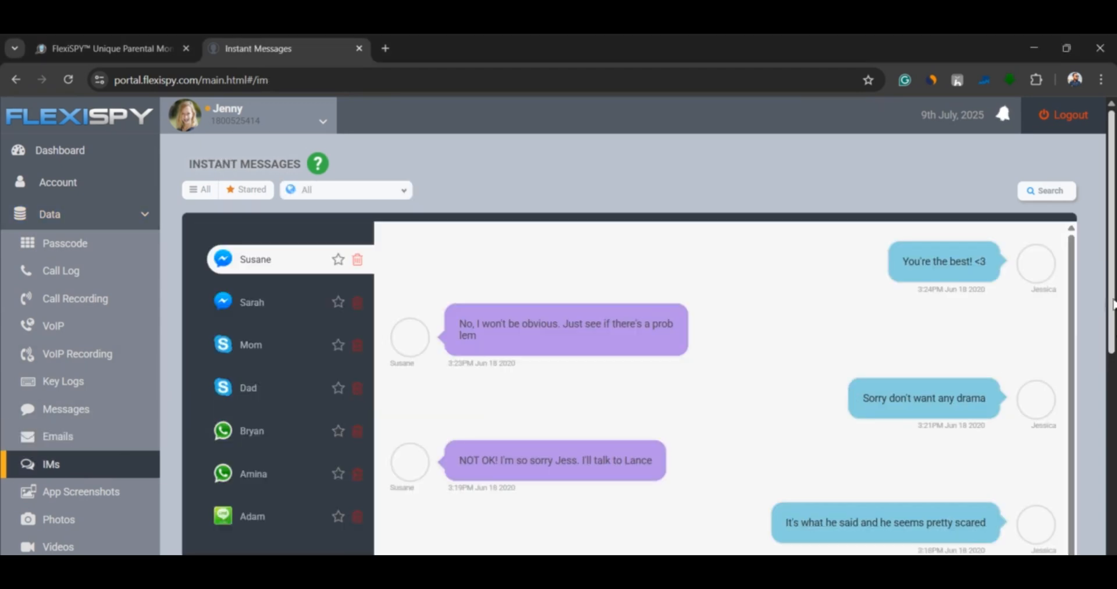
scroll(down, 3)
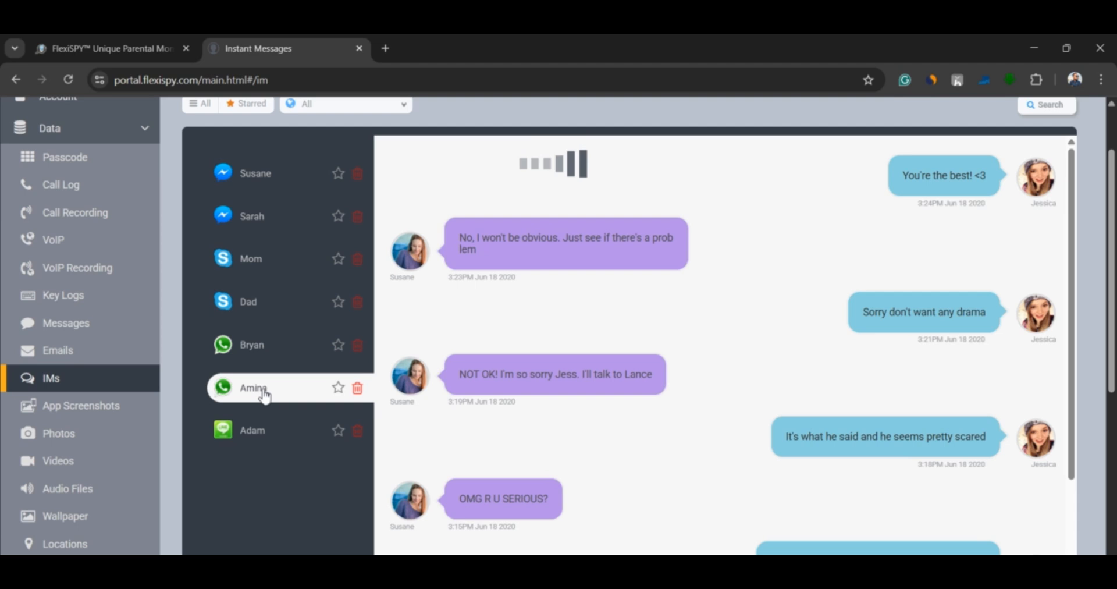
click(251, 431)
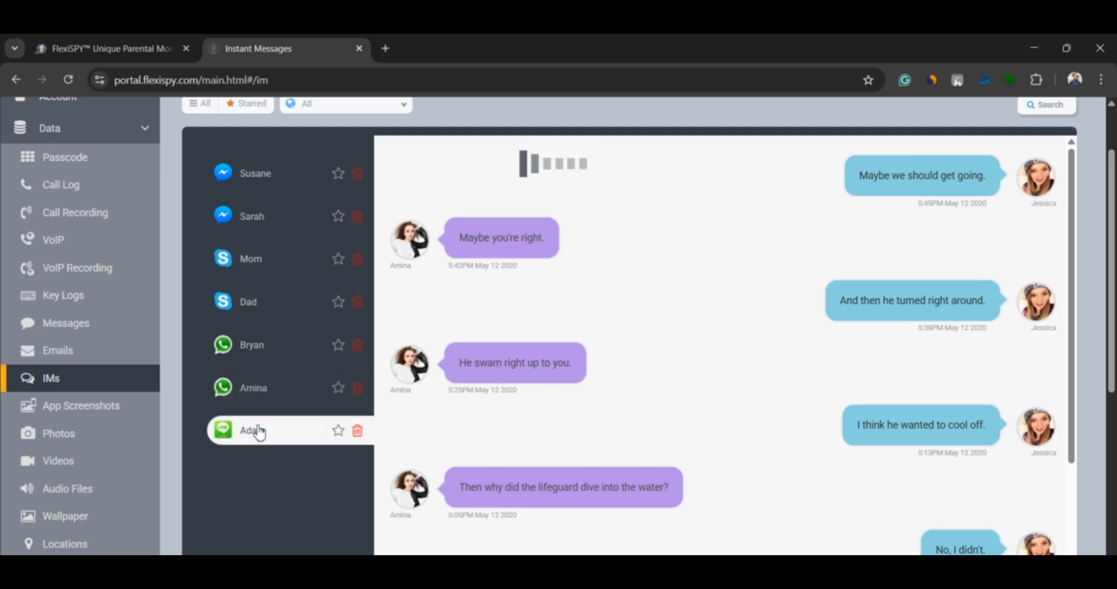
click(254, 173)
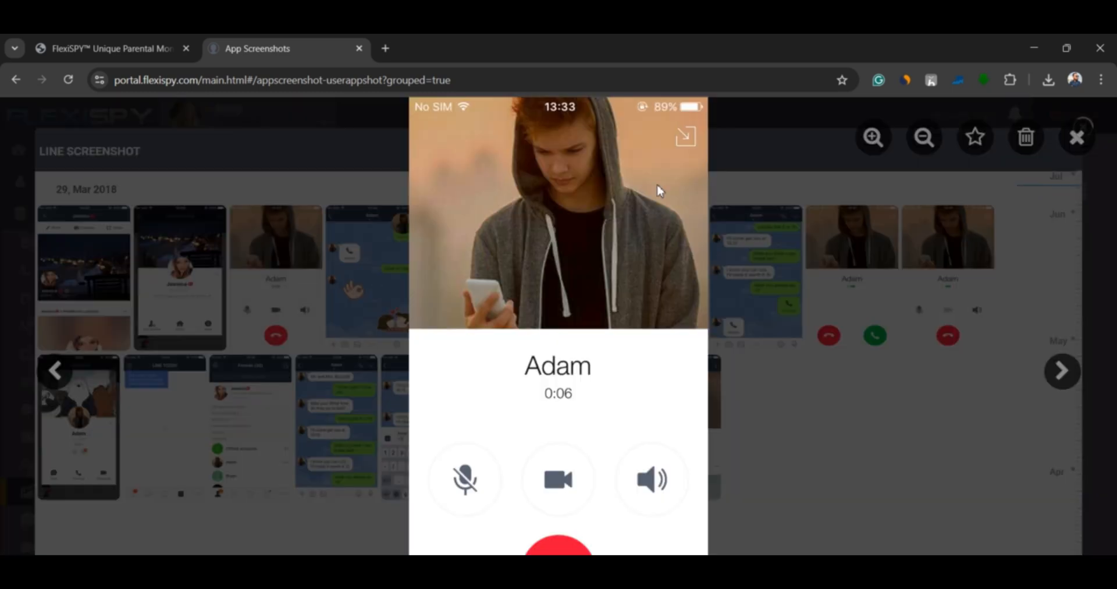
Step: Close the enlarged screenshot and view the Photos, Videos and Audio Files galleries
click(1077, 138)
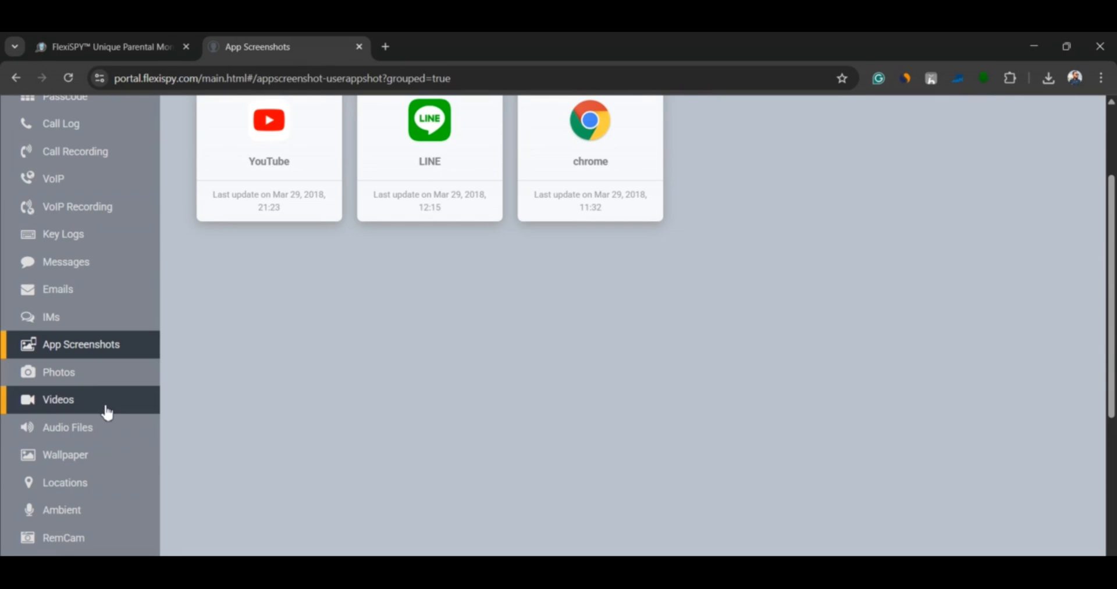
click(58, 372)
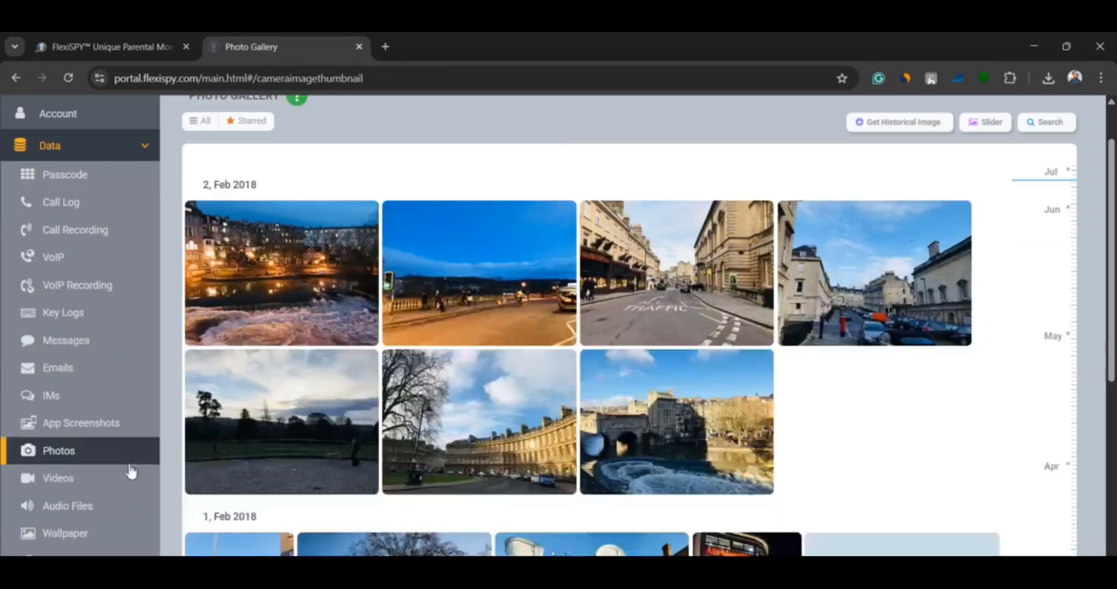
click(58, 478)
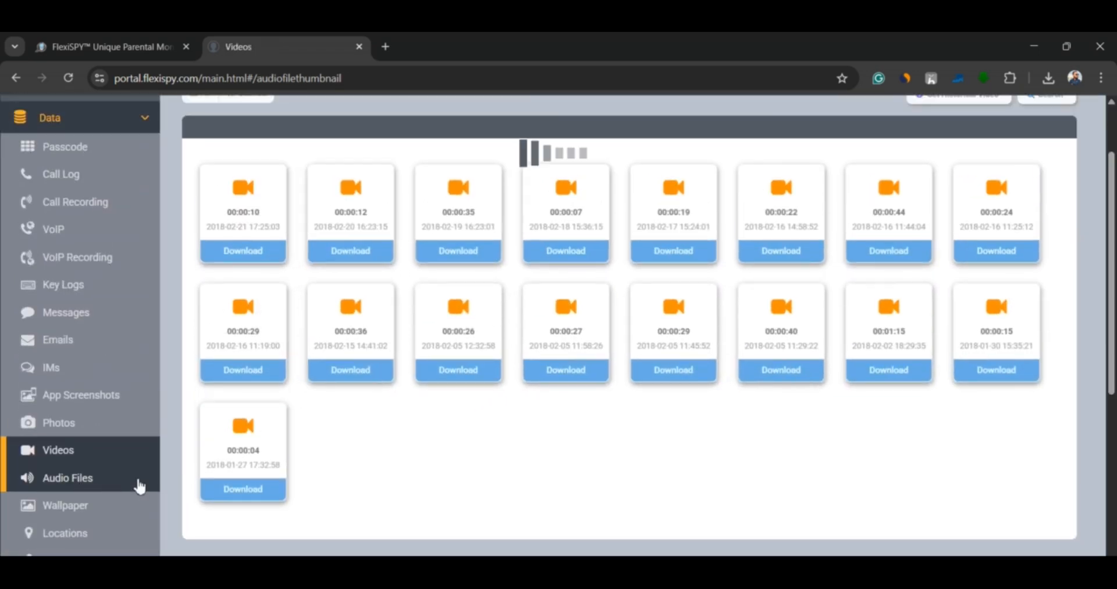
click(68, 478)
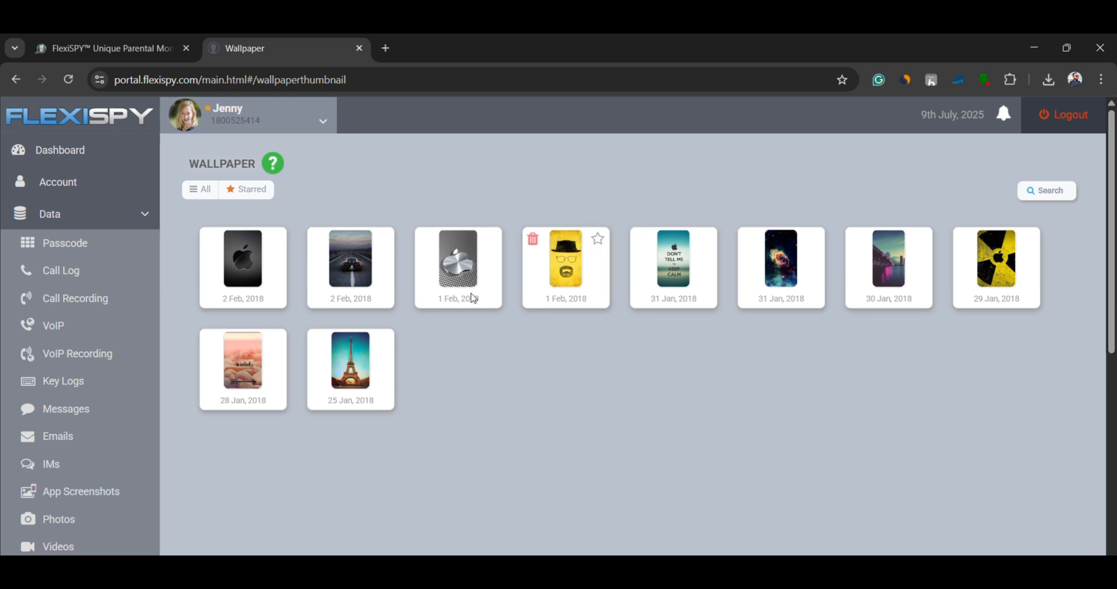
mouse_move(459, 274)
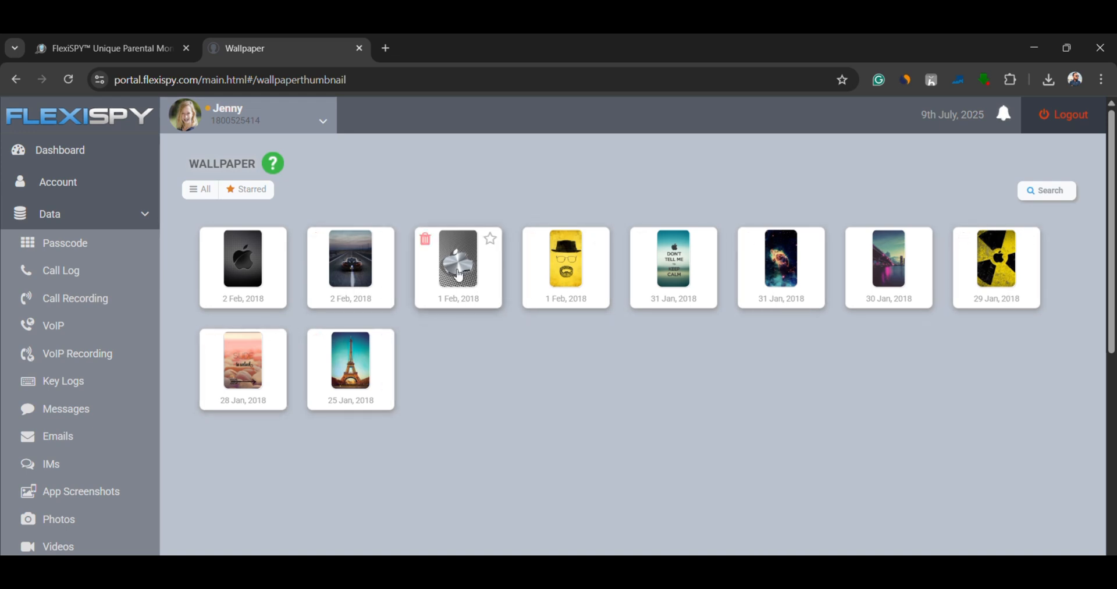
mouse_move(499, 73)
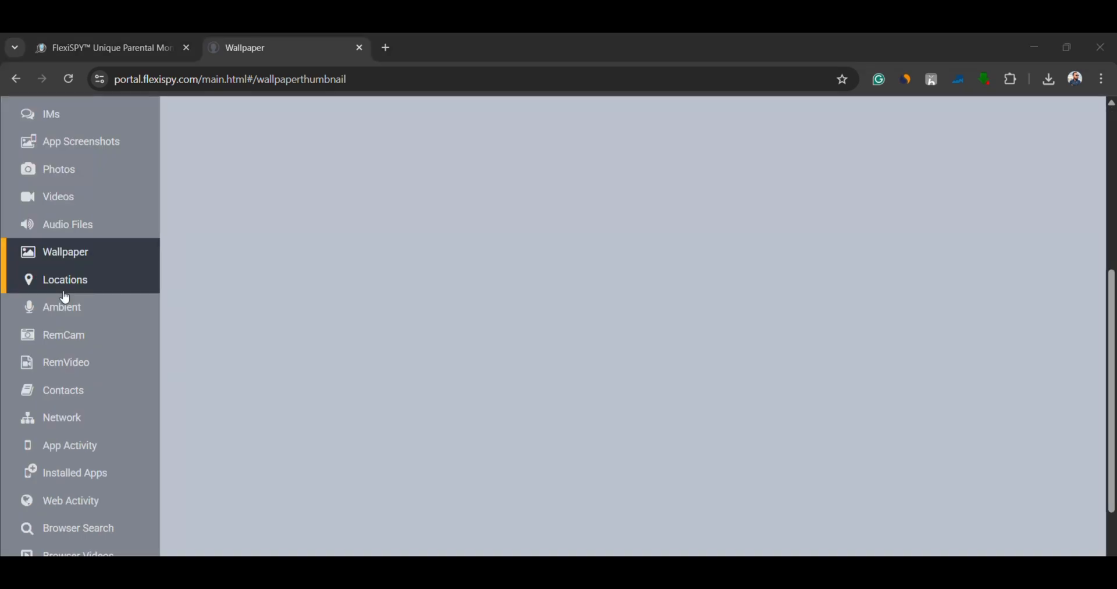
Step: View the device's location history and scroll past the last known location map
click(65, 279)
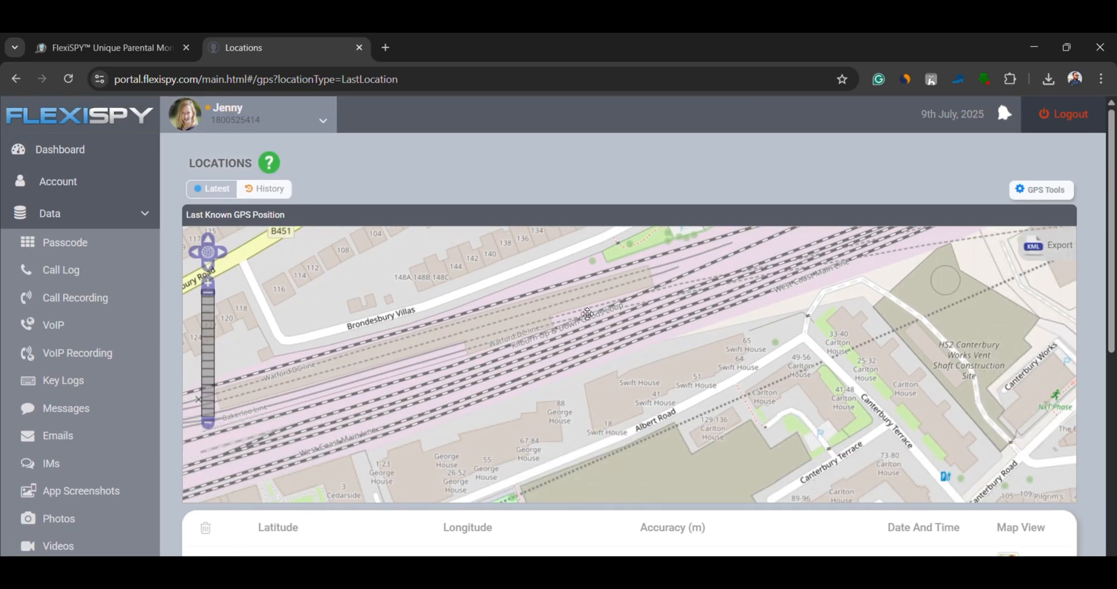
scroll(down, 3)
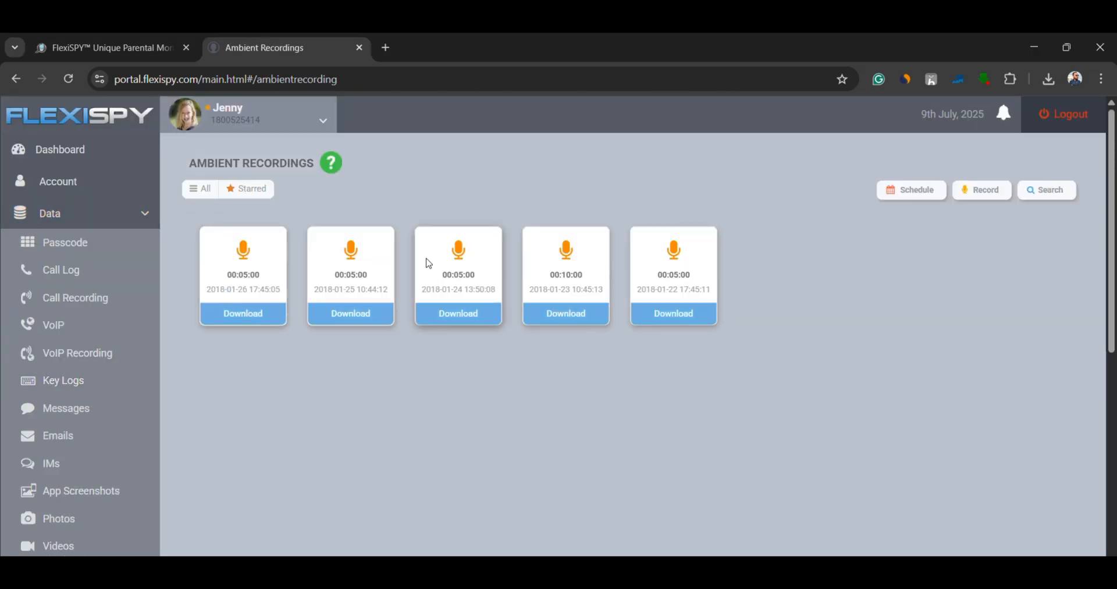
click(912, 190)
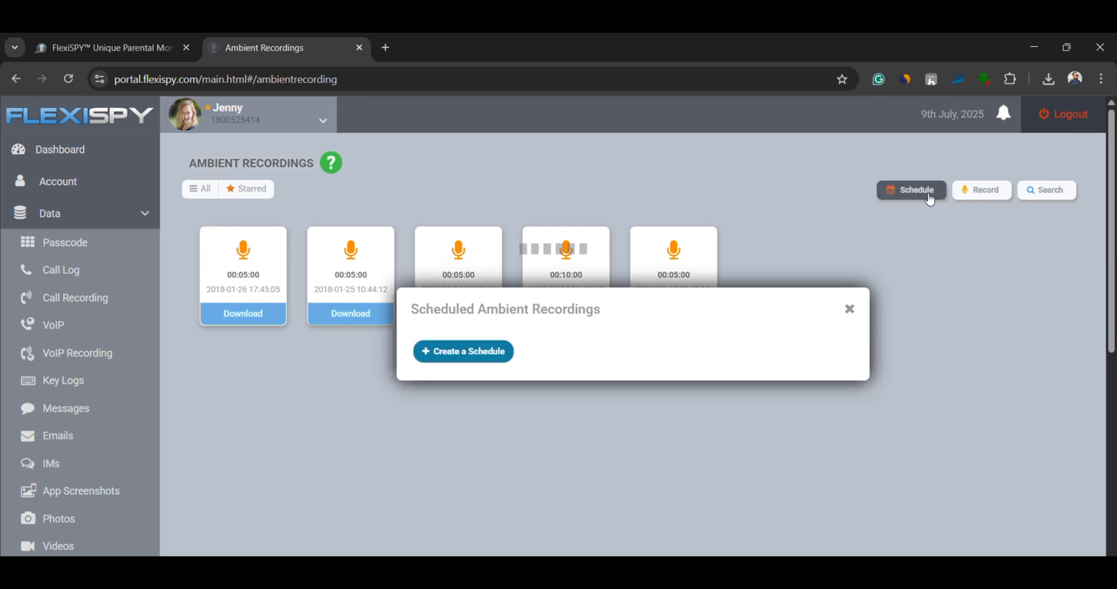
click(849, 308)
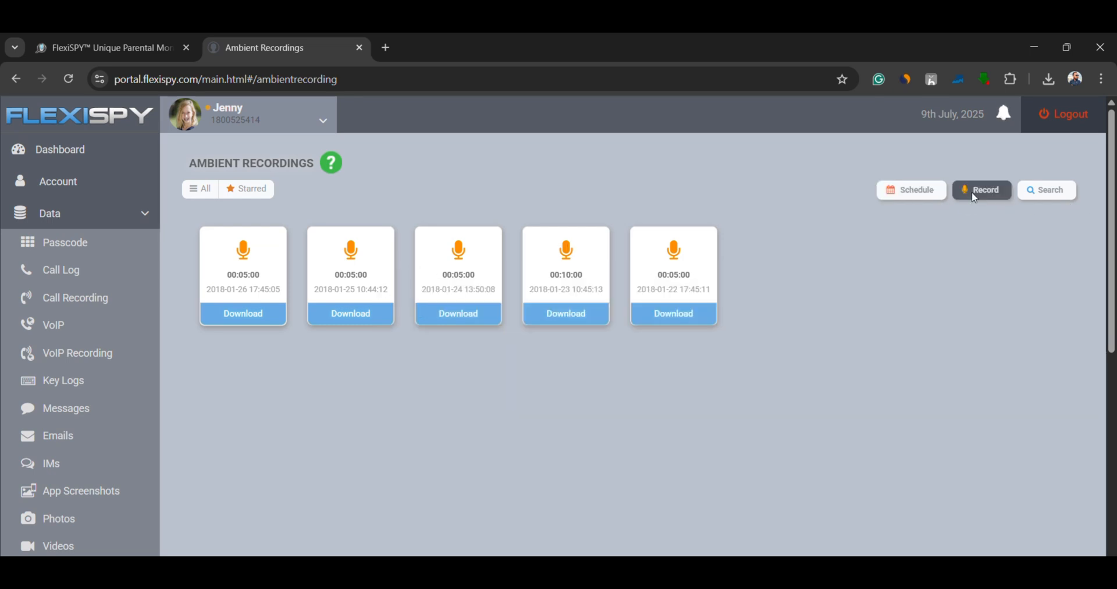
click(981, 189)
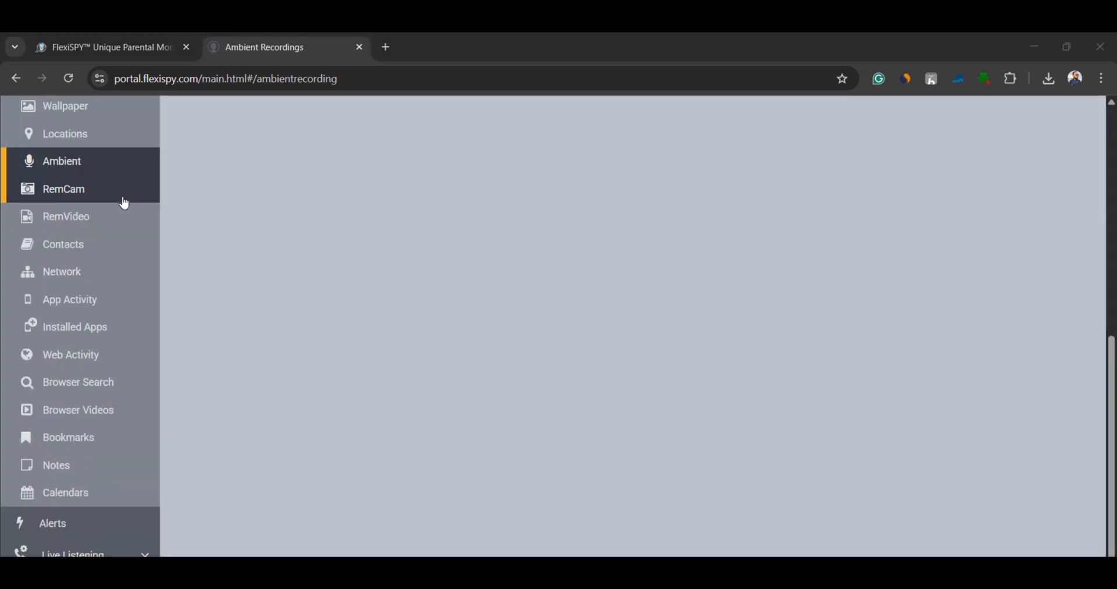
Step: View the RemCam photos, then the RemVideo list of remote video recordings
click(62, 188)
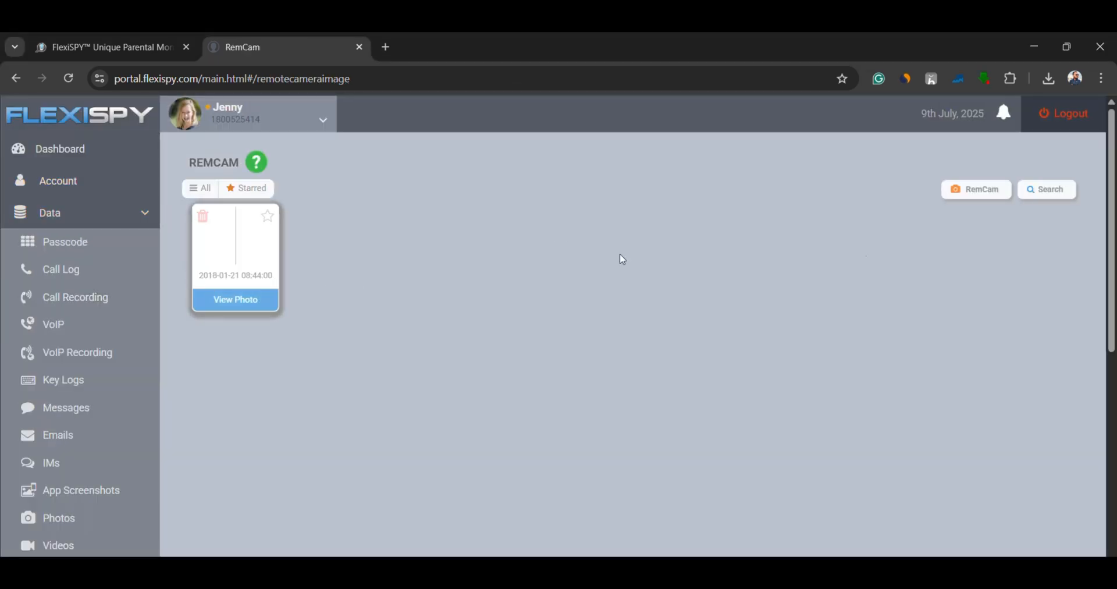
click(976, 189)
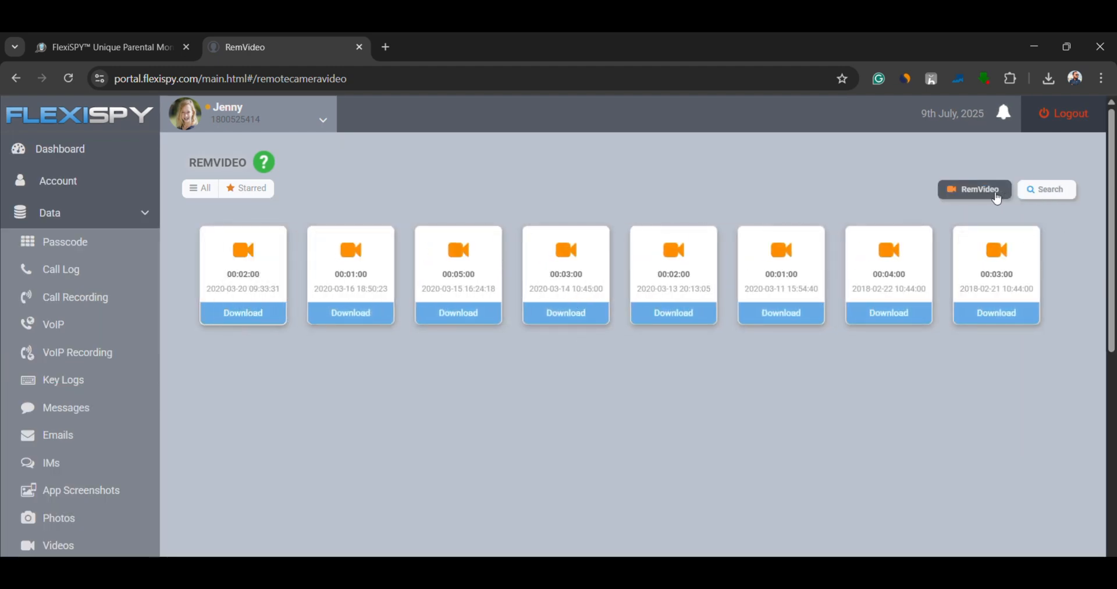
click(975, 190)
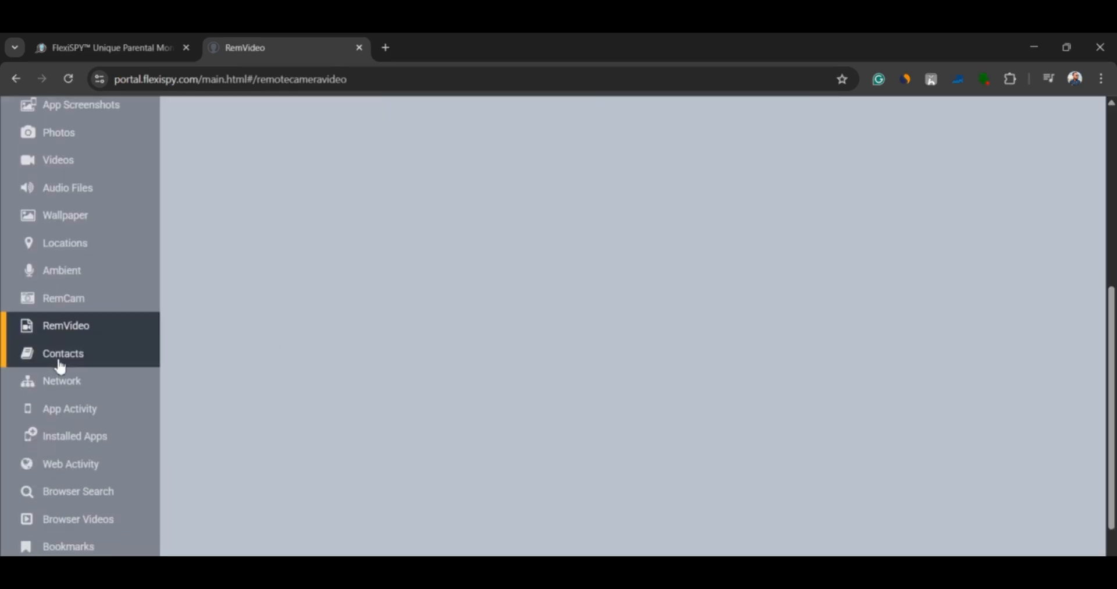
Step: Browse the phone's Contacts list and details, then move on to Installed Apps
click(63, 353)
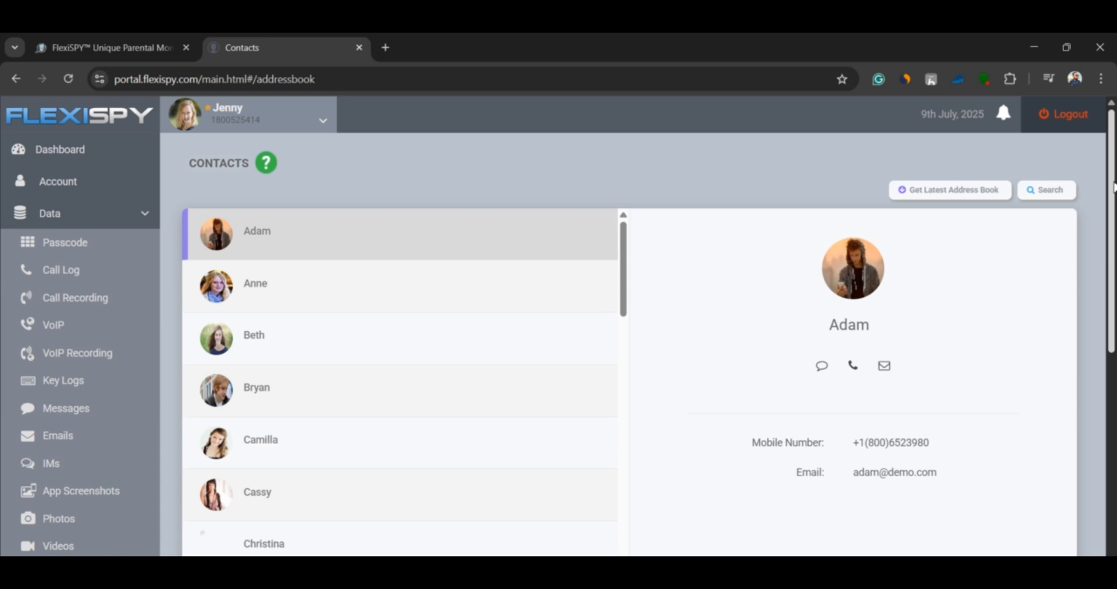
scroll(down, 3)
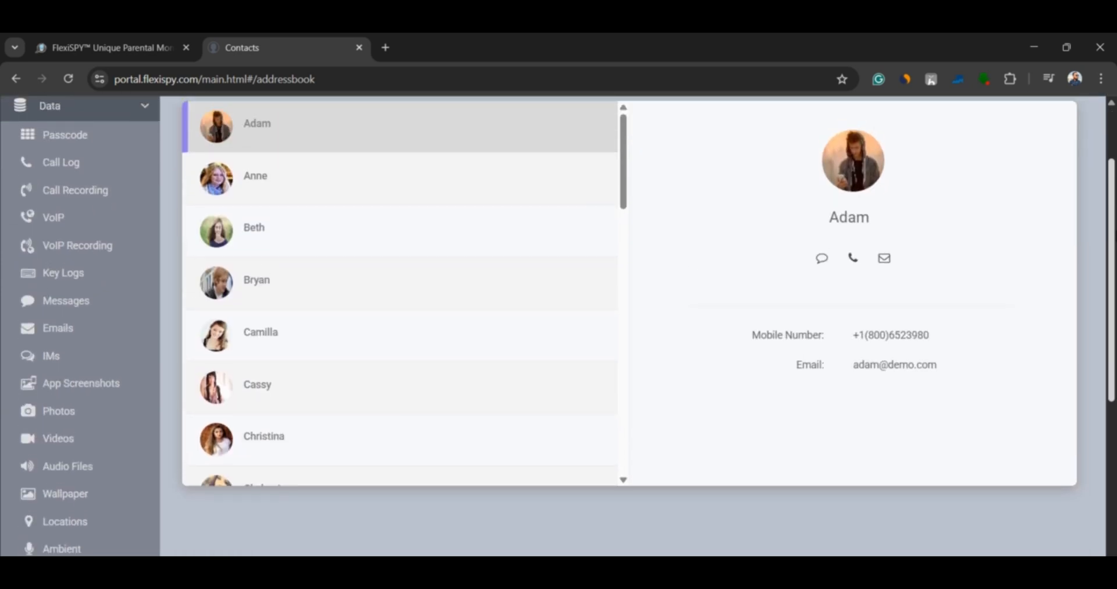
scroll(down, 3)
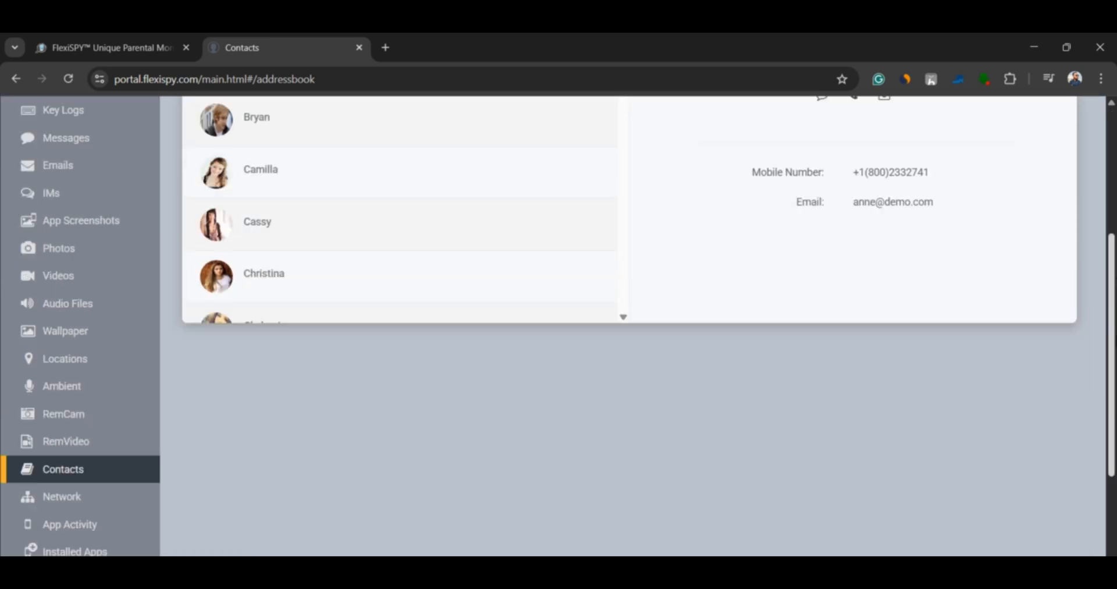
click(61, 497)
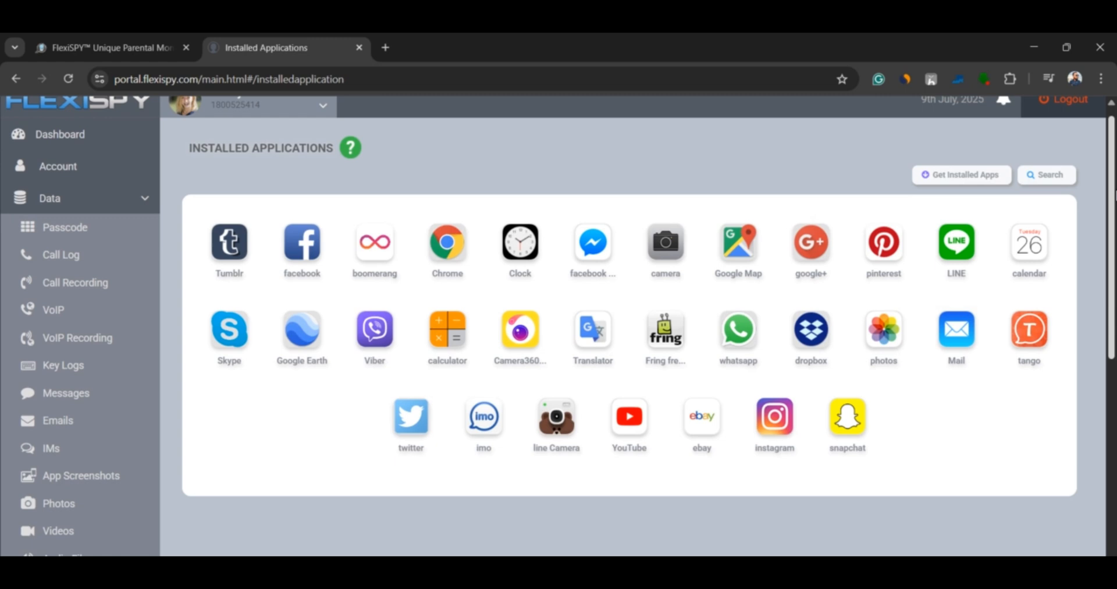
Step: Review installed apps like Facebook and WhatsApp, view Browser Videos, then go to Notes
scroll(down, 3)
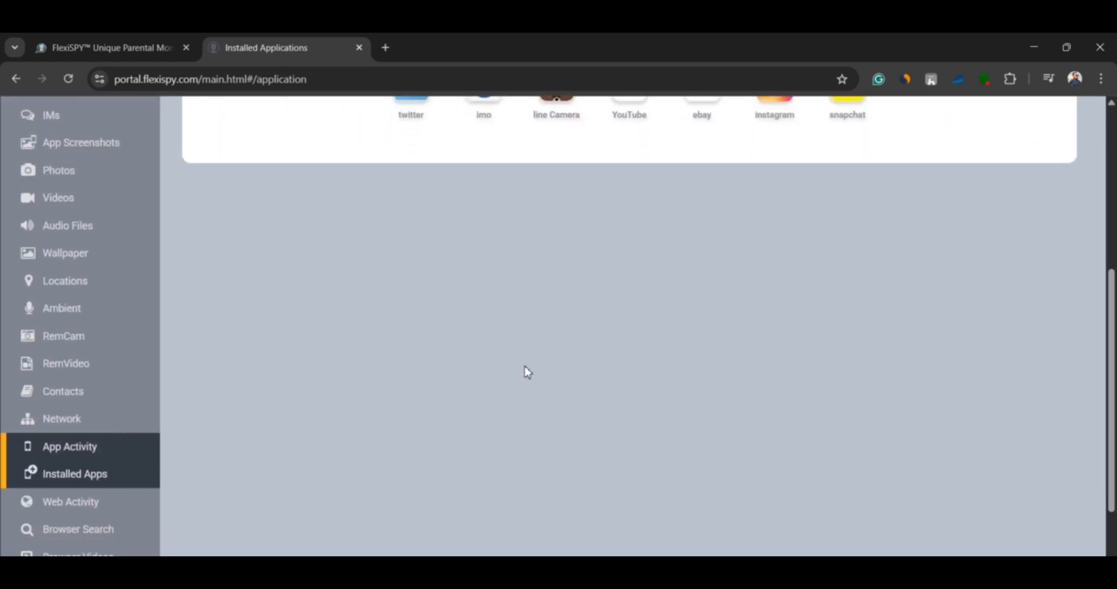
click(70, 446)
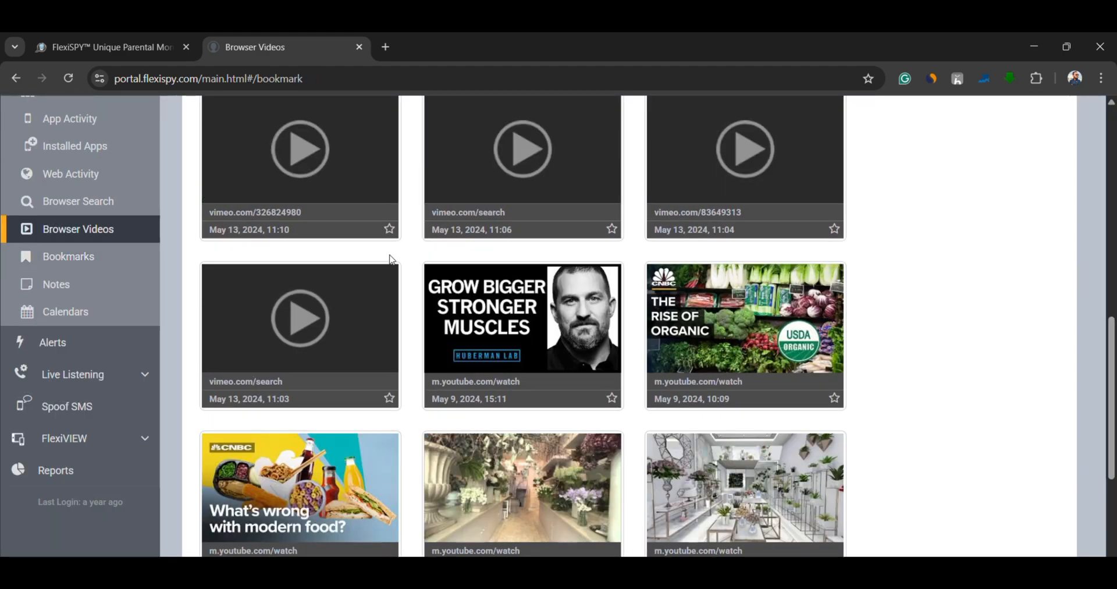
click(68, 255)
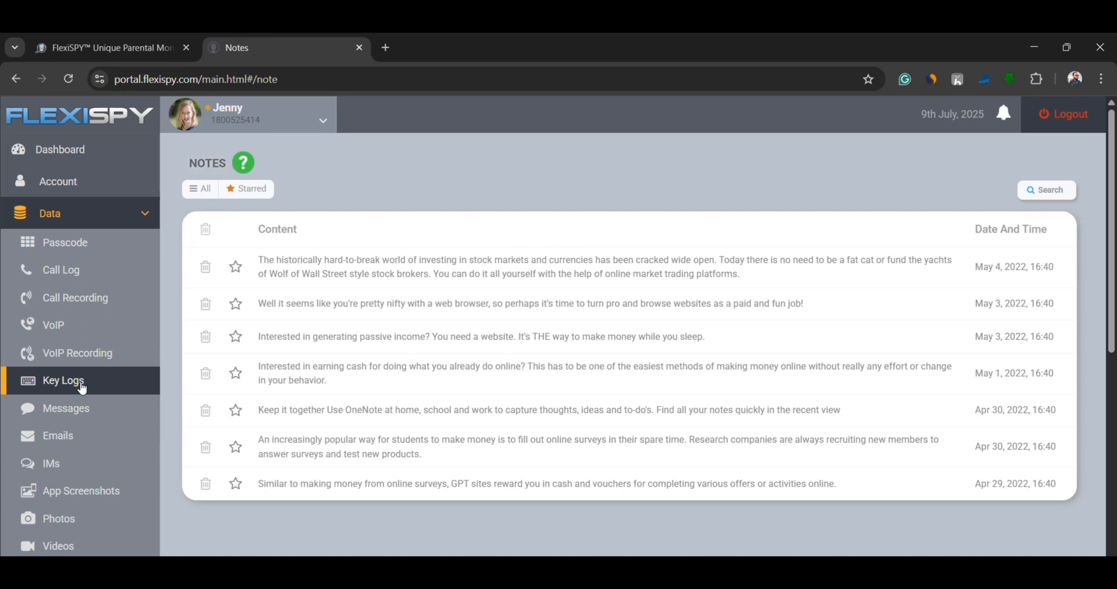
mouse_move(744, 273)
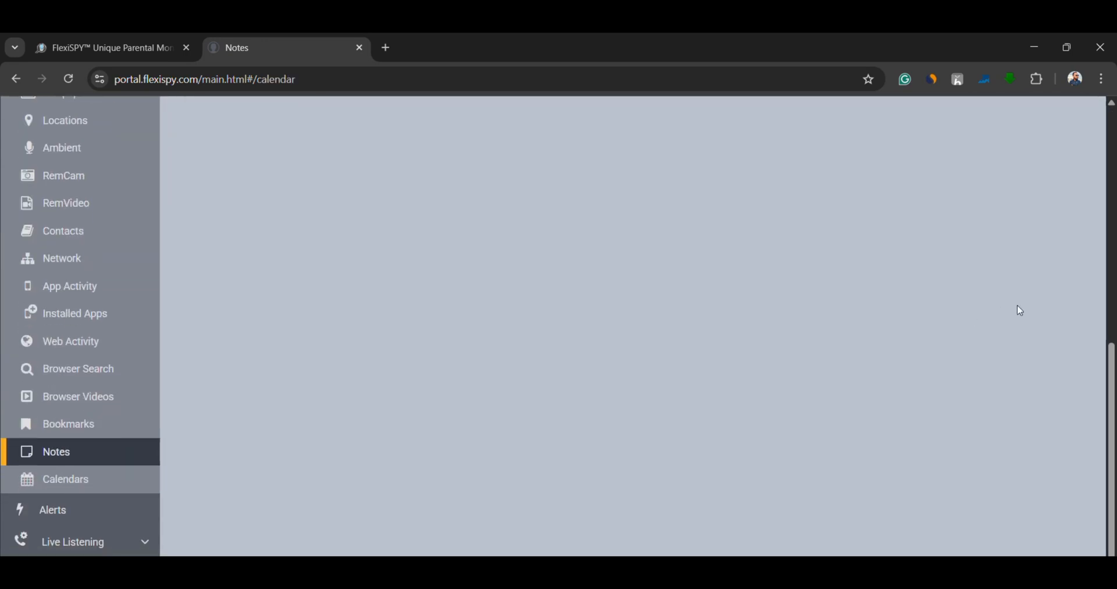
Step: Look through the Calendars events such as Epiphany and Christmas Day
click(65, 479)
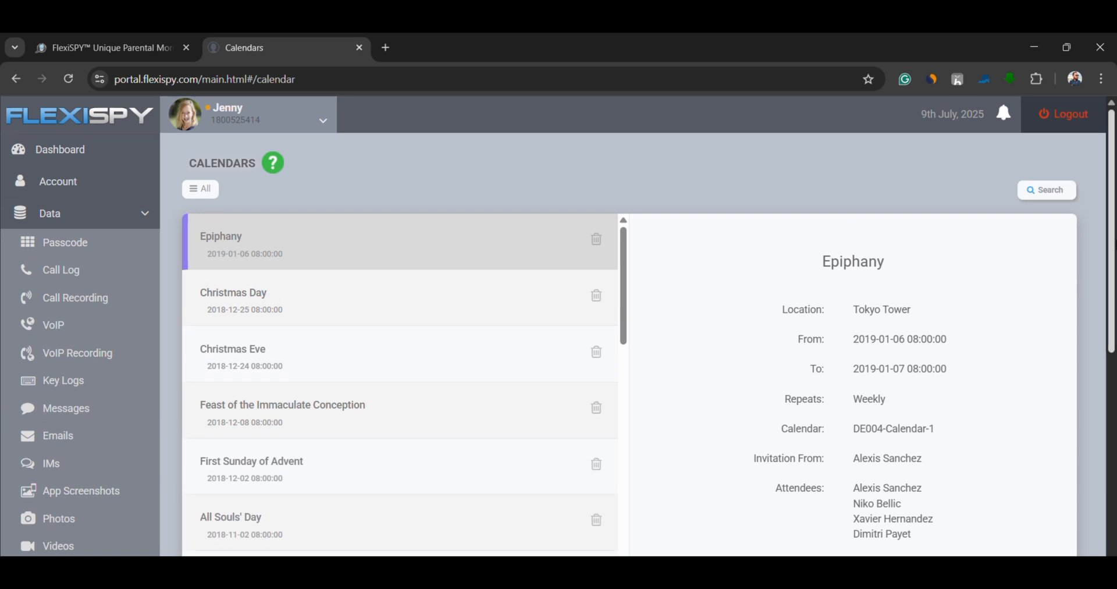
scroll(down, 3)
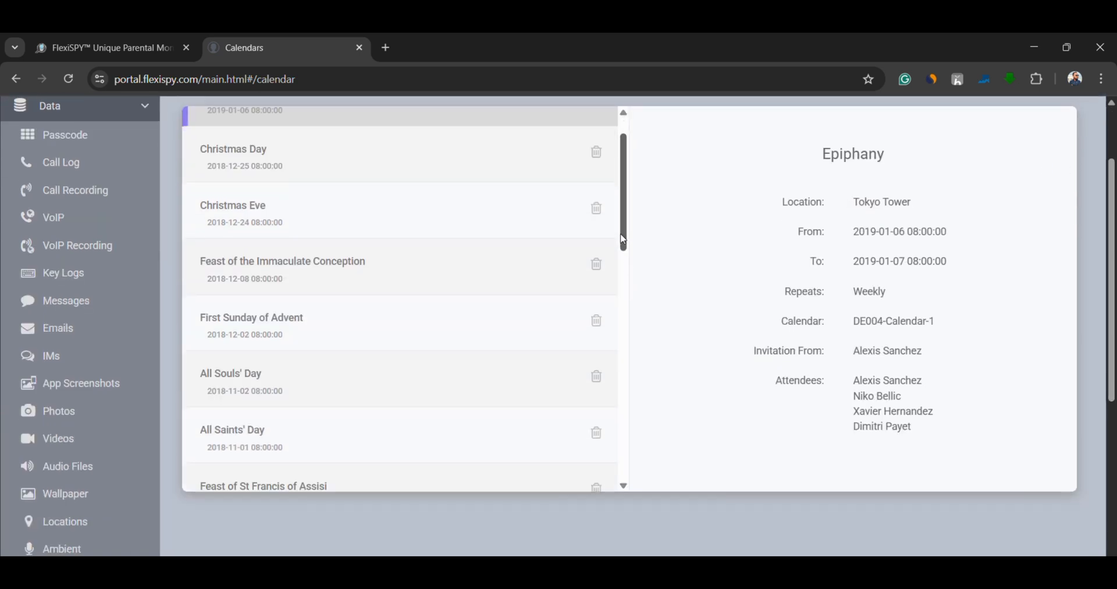
scroll(down, 3)
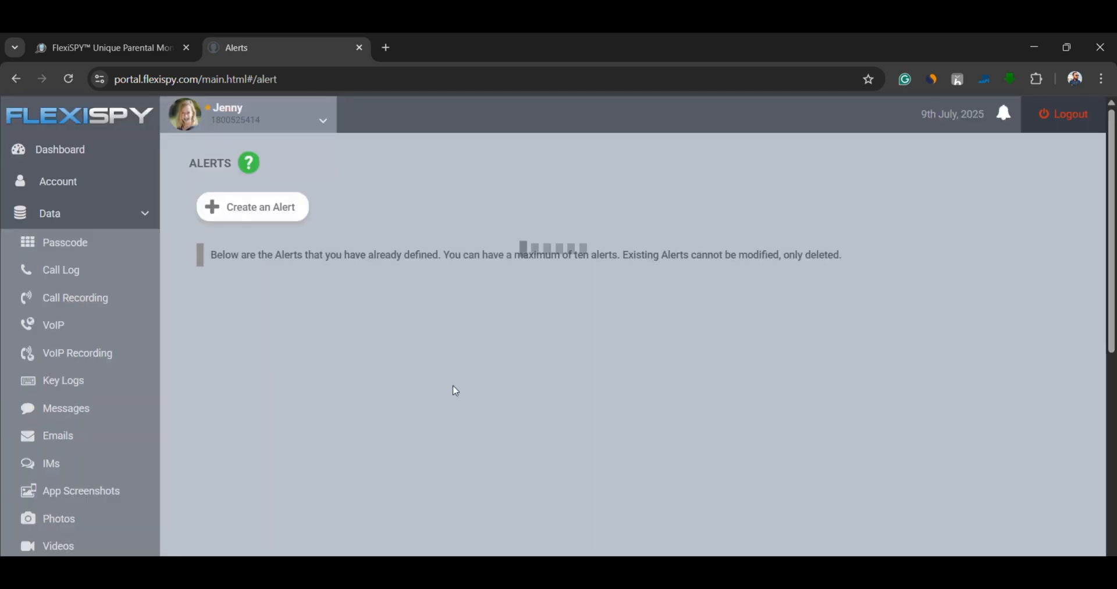
Step: Start a new alert, trying Keyword and Location types before choosing Caller ID
click(252, 207)
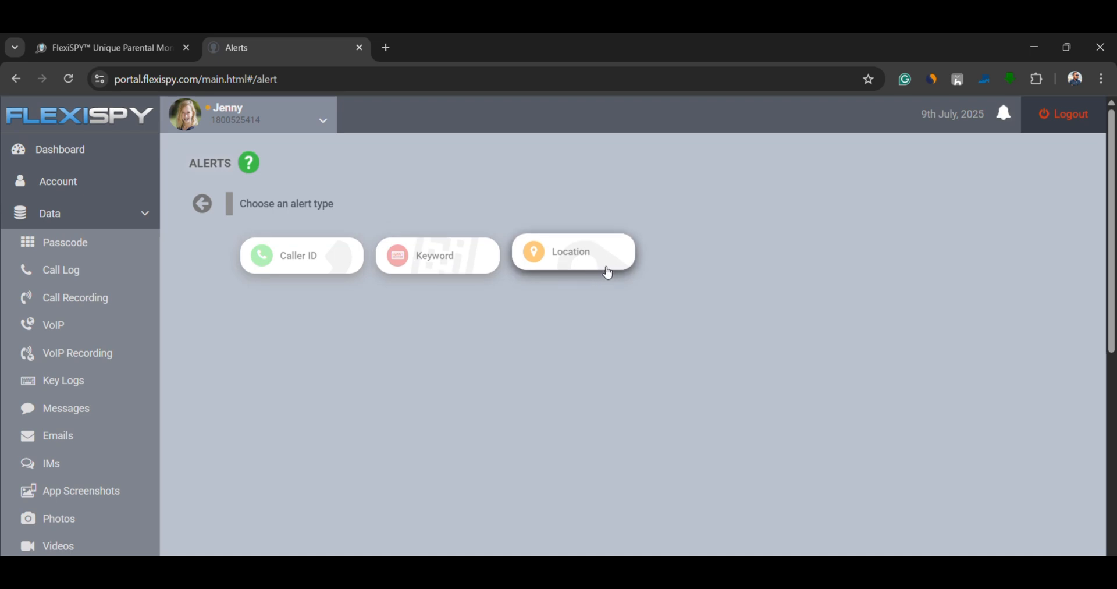
click(437, 255)
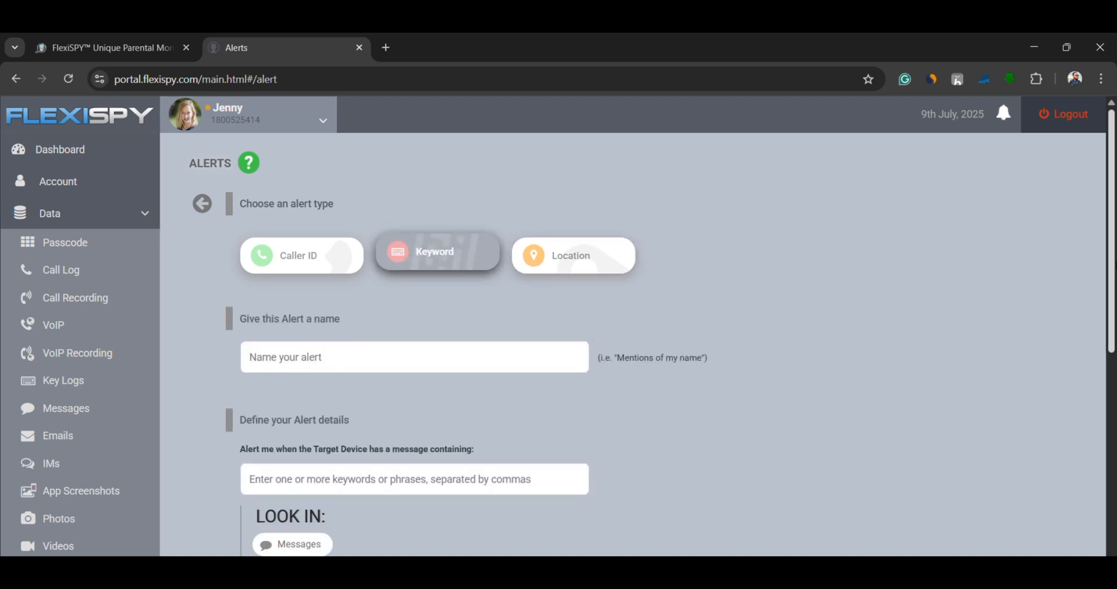
scroll(down, 3)
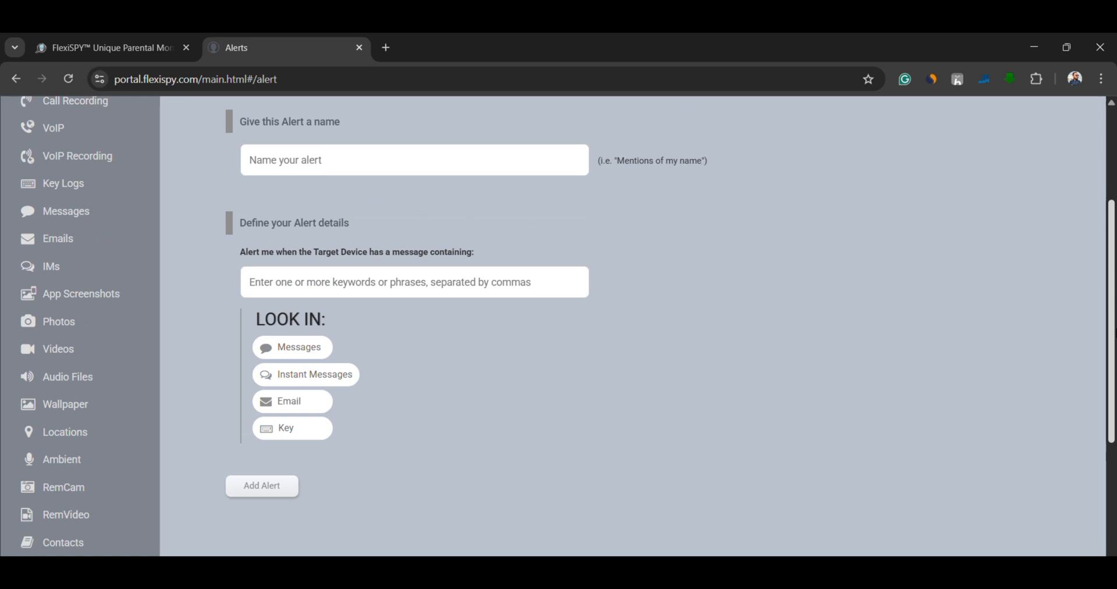
click(572, 253)
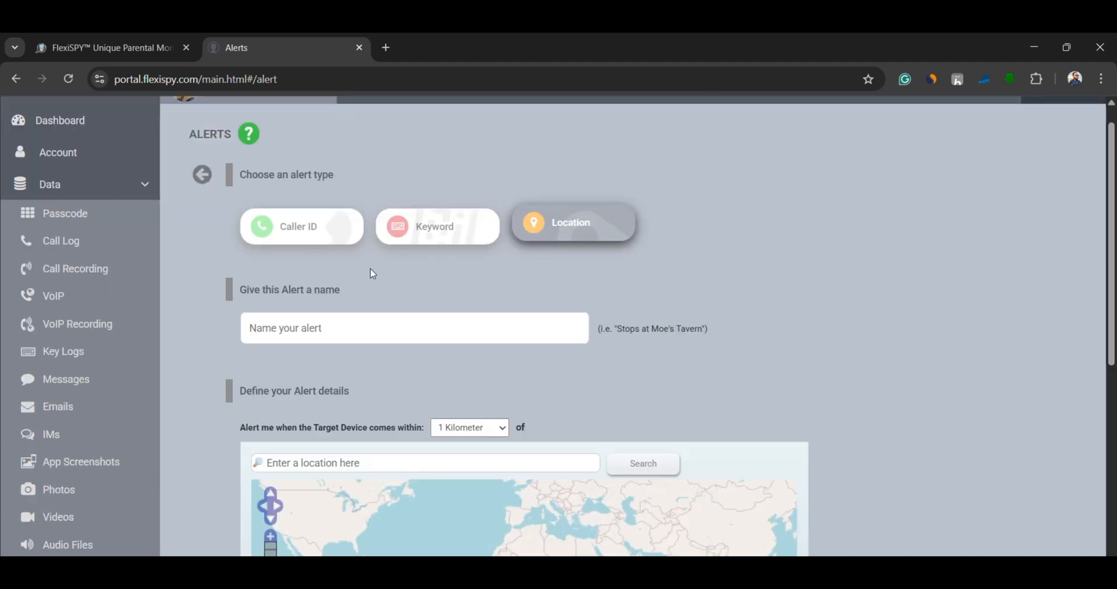
click(302, 223)
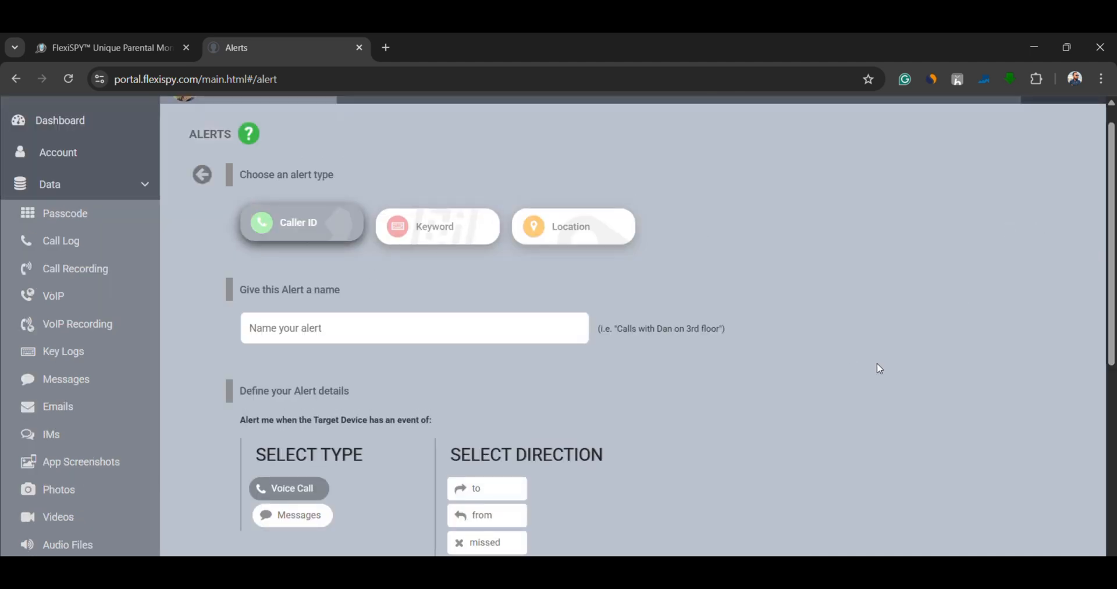
scroll(down, 3)
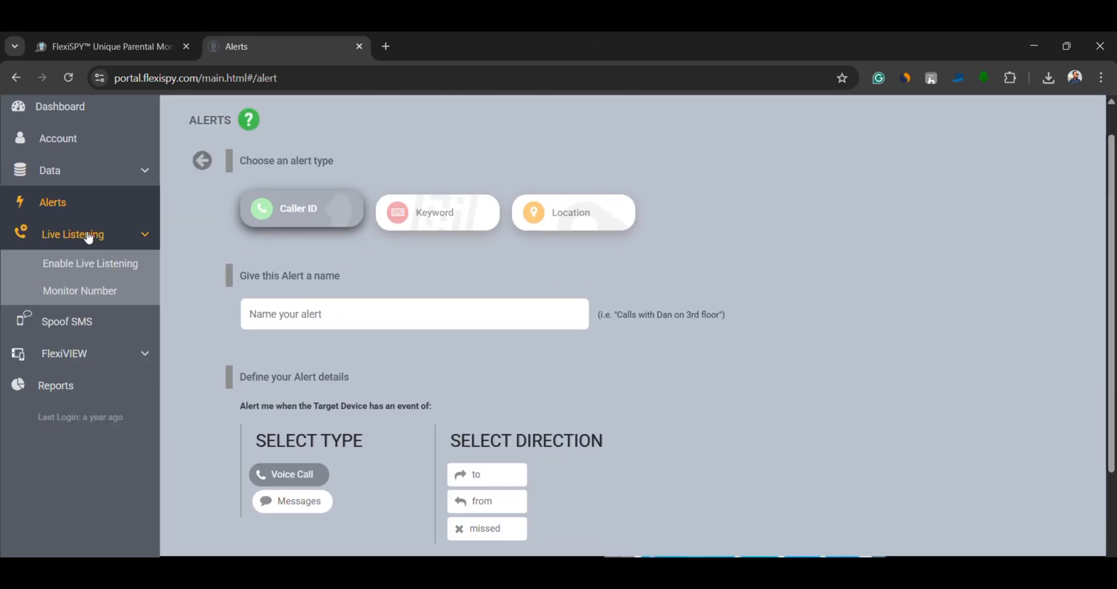
Step: Confirm Enable Live Listening shows off, then bring up the Set Monitor Number dialog
click(90, 263)
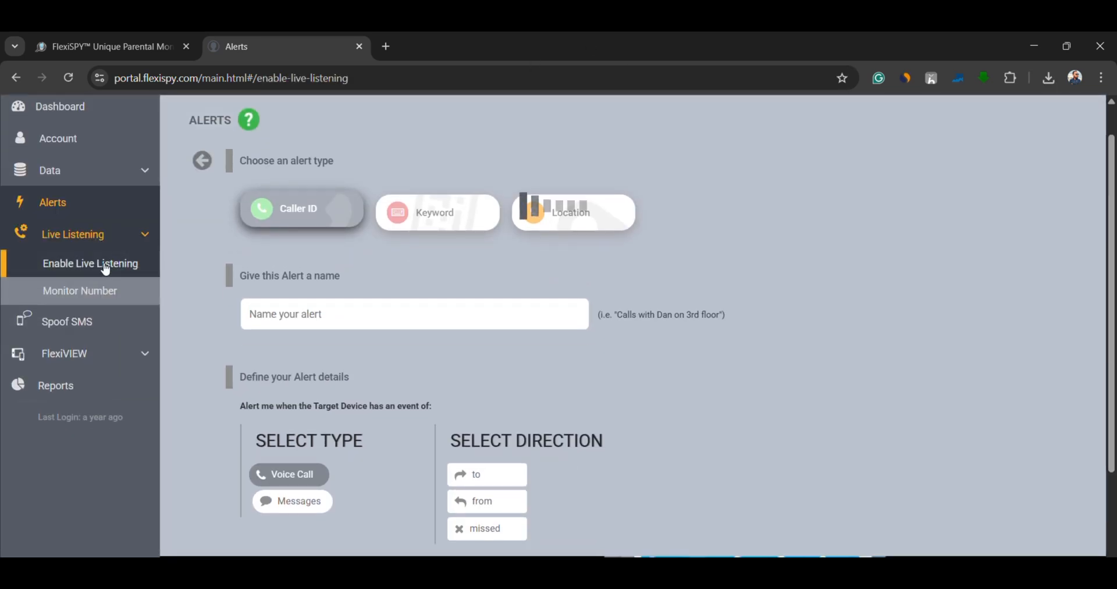
click(90, 263)
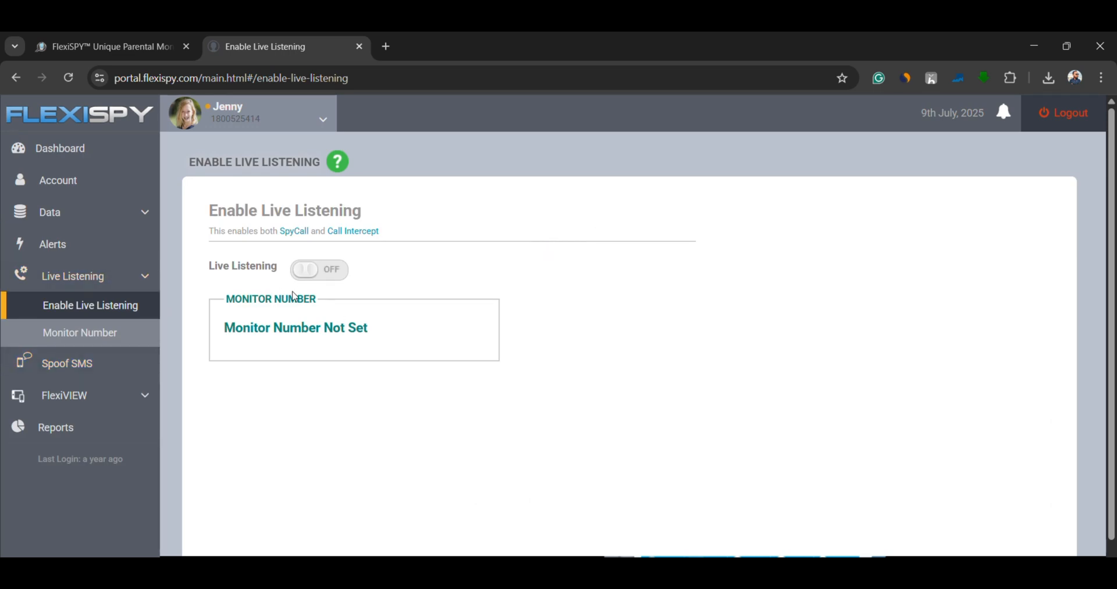
mouse_move(313, 283)
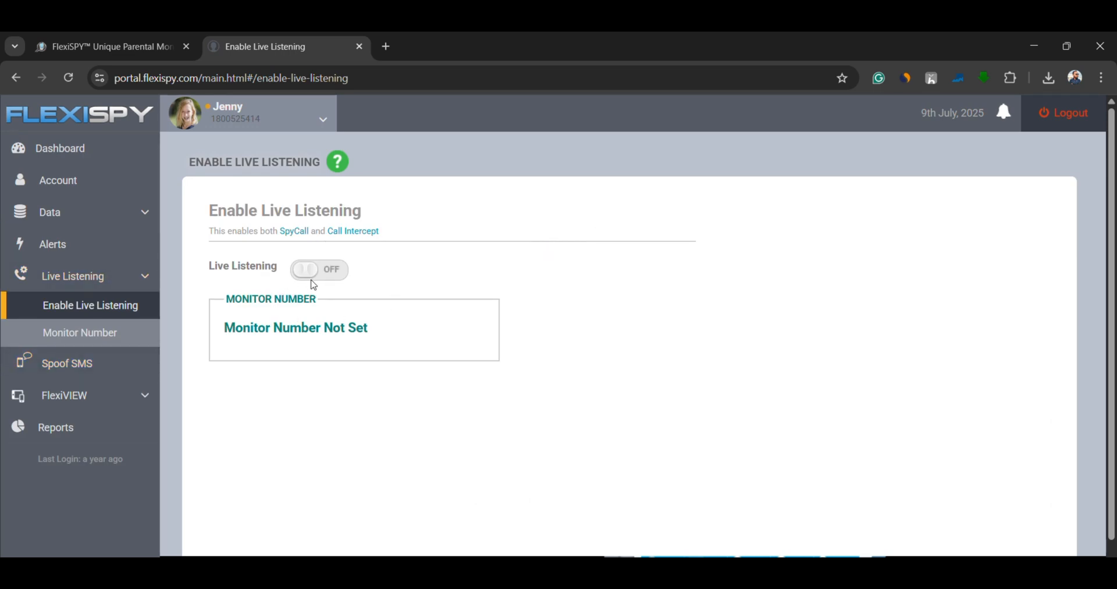
click(79, 332)
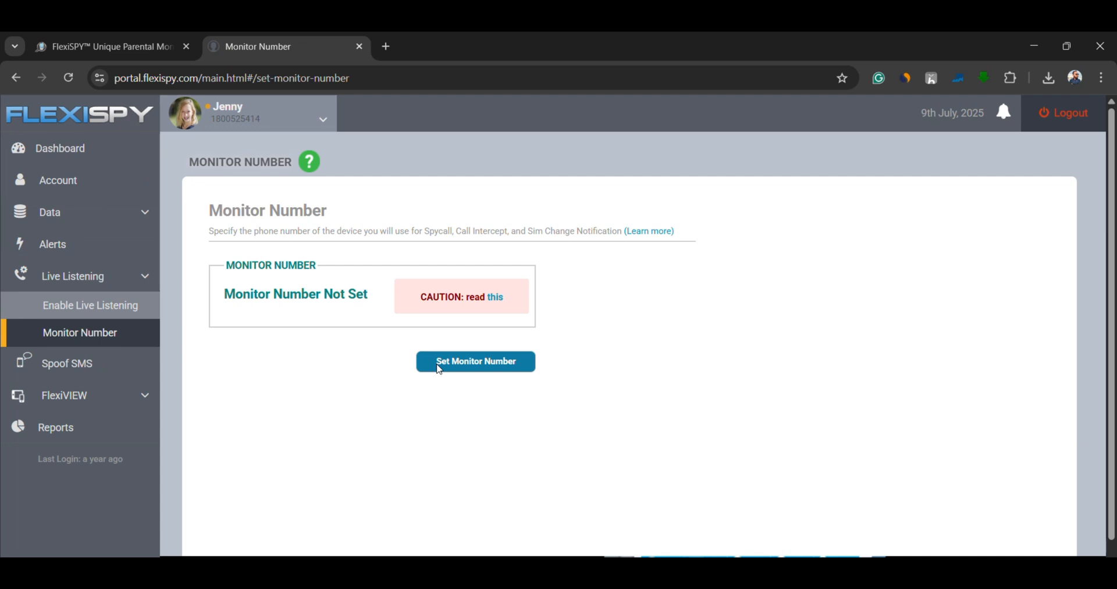
click(474, 362)
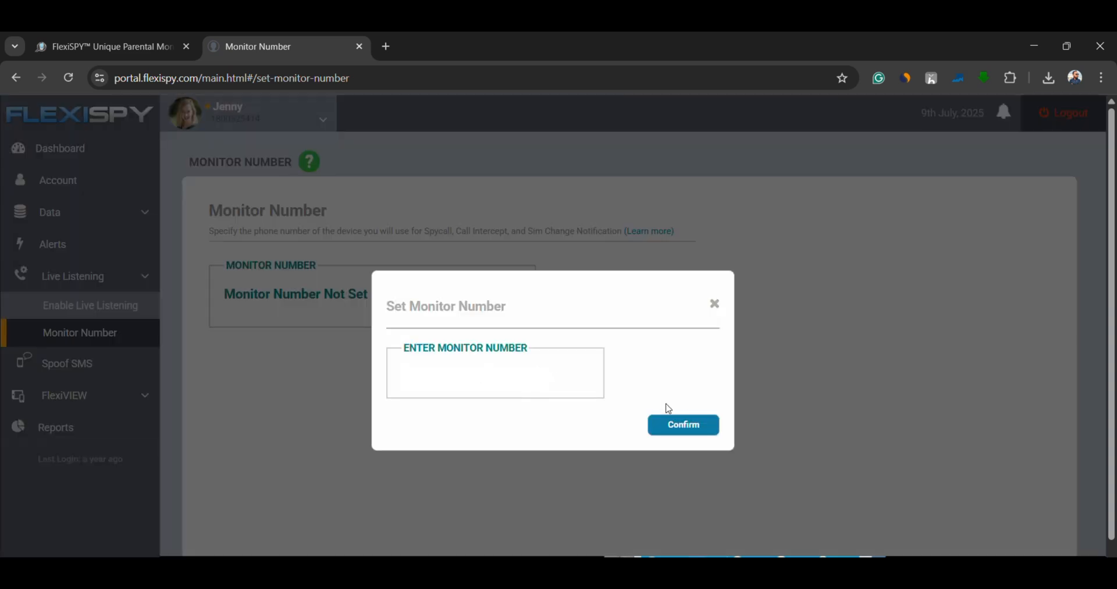